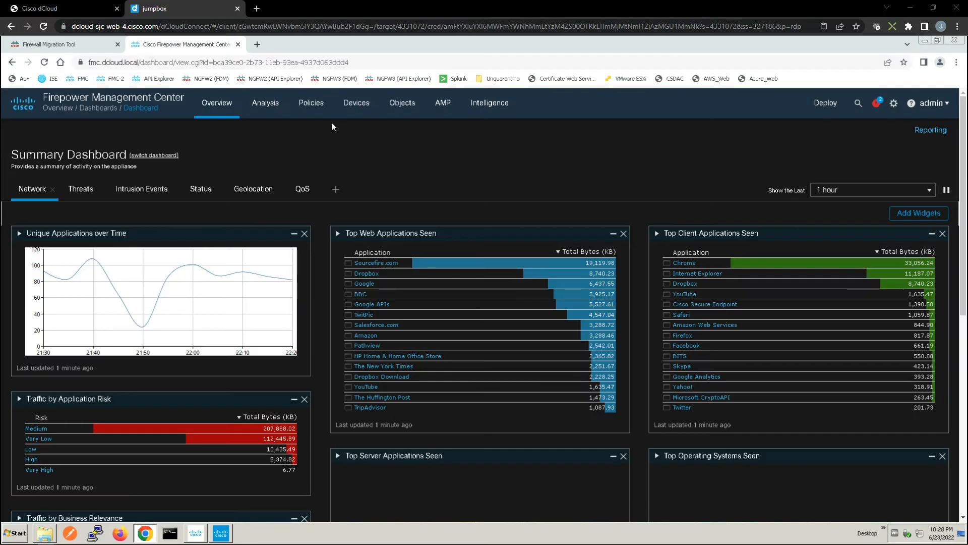
- Go to the Intrusion Policies page from the Policies menu
{"action": "left_click", "coordinate": [312, 103]}
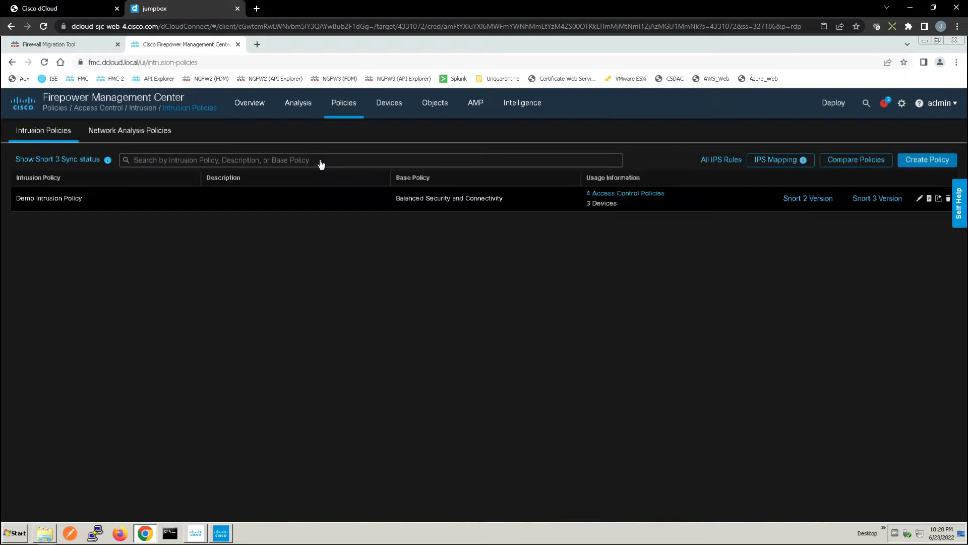
{"action": "mouse_move", "coordinate": [851, 213]}
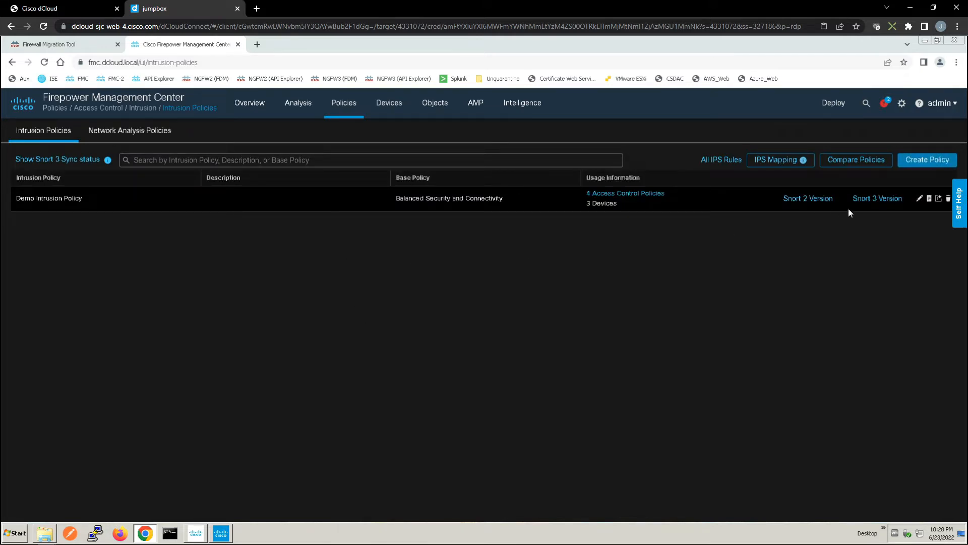
{"action": "mouse_move", "coordinate": [871, 203]}
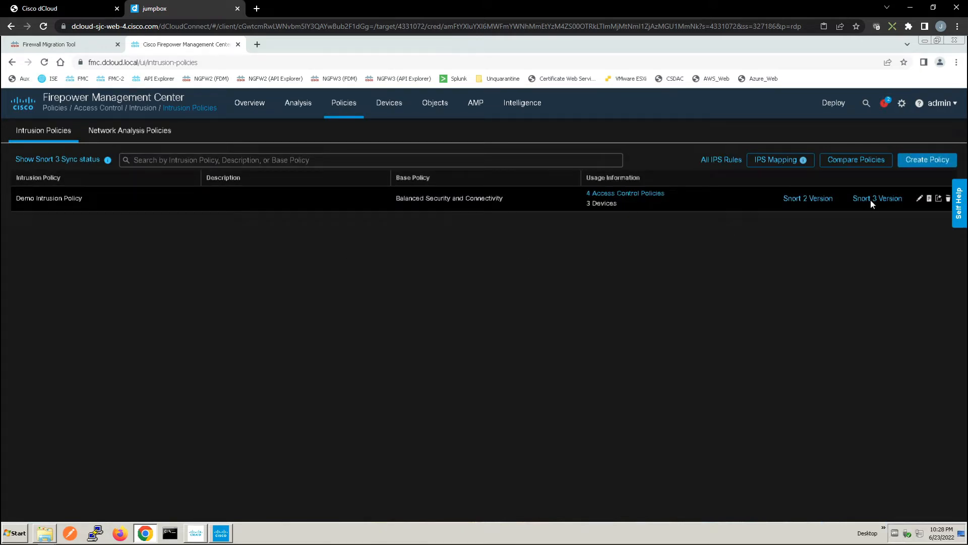
- Open Demo Intrusion Policy's Snort 3 rules, search 'teamviewer', and expand rule 1:24097's text
{"action": "left_click", "coordinate": [878, 199]}
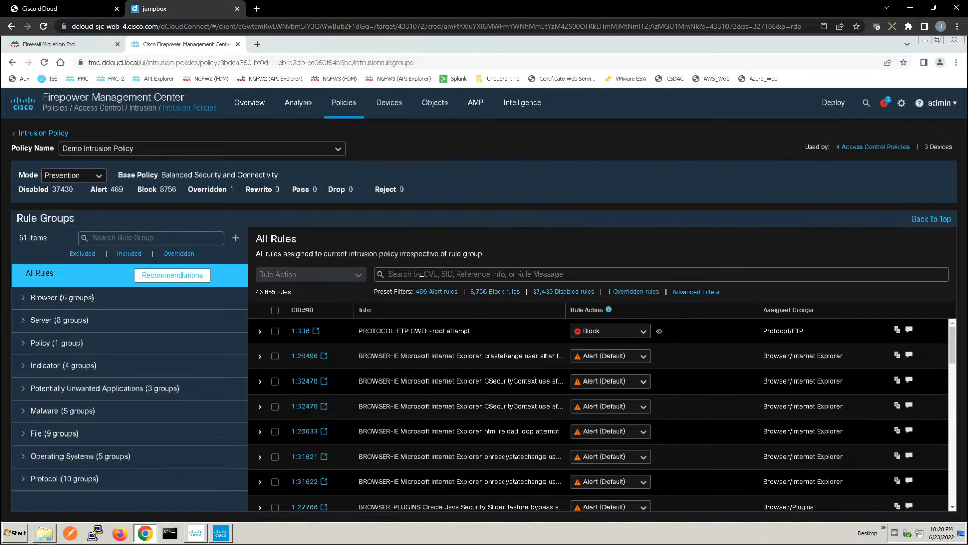
{"action": "type", "text": "teamviewer"}
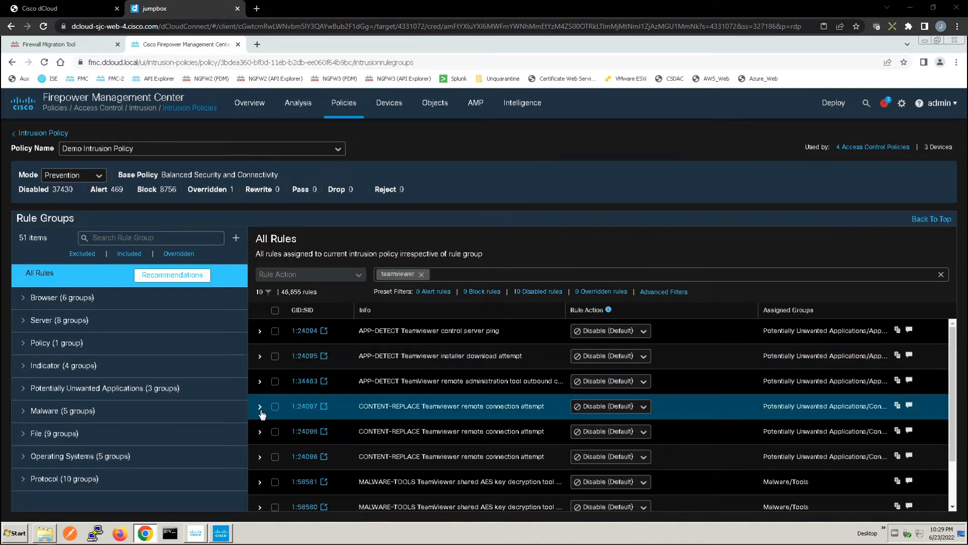
{"action": "left_click", "coordinate": [260, 406]}
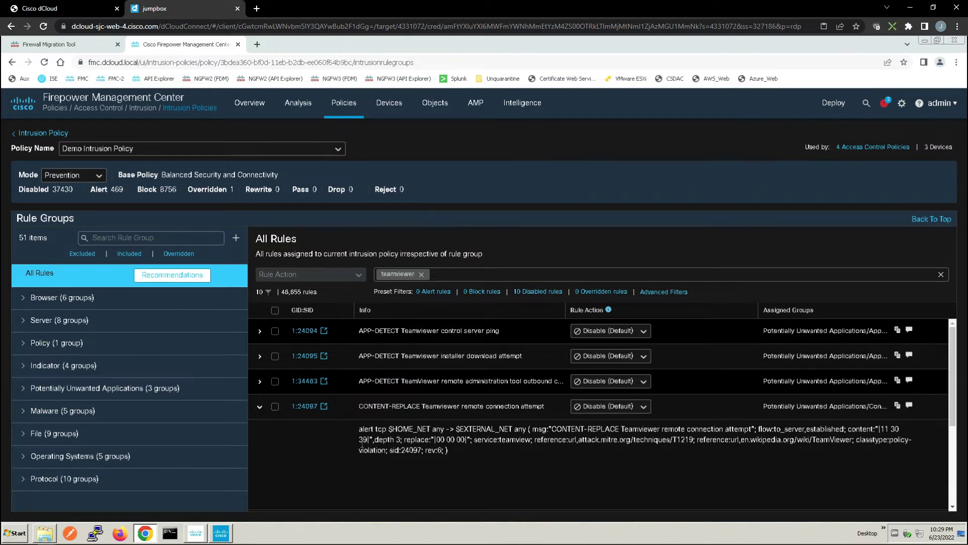
- Set rules 1:24097, 1:24098 and the third CONTENT-REPLACE TeamViewer rule to Rewrite
{"action": "left_click", "coordinate": [260, 406]}
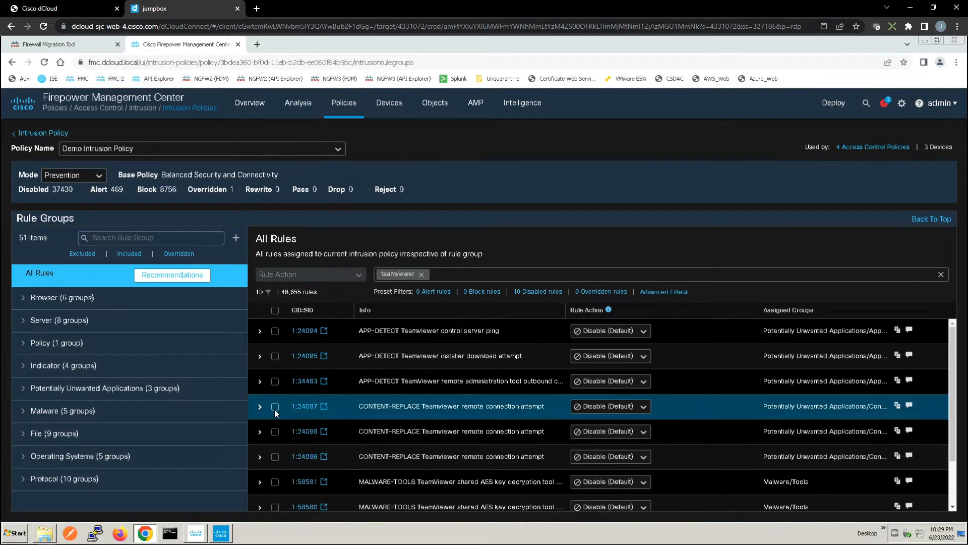
{"action": "left_click", "coordinate": [275, 406]}
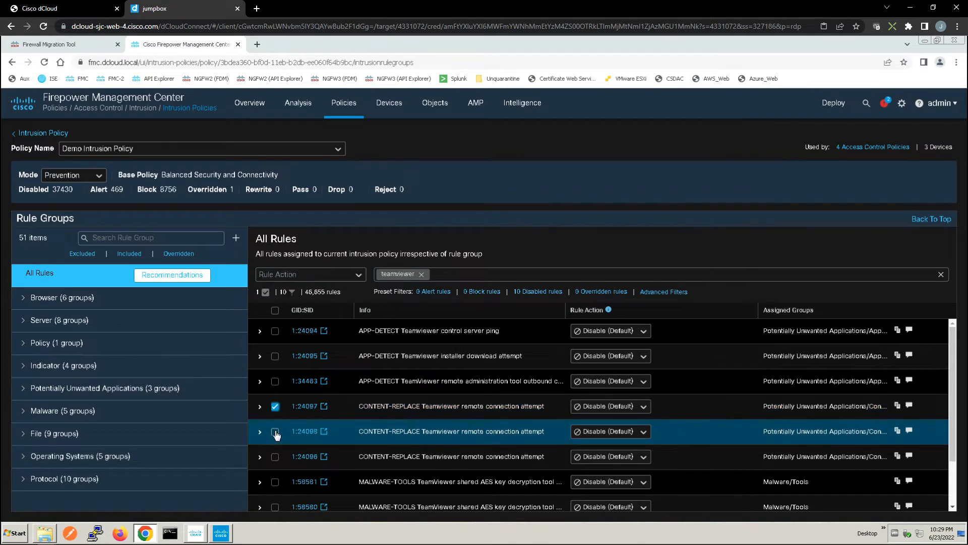
{"action": "left_click", "coordinate": [274, 431]}
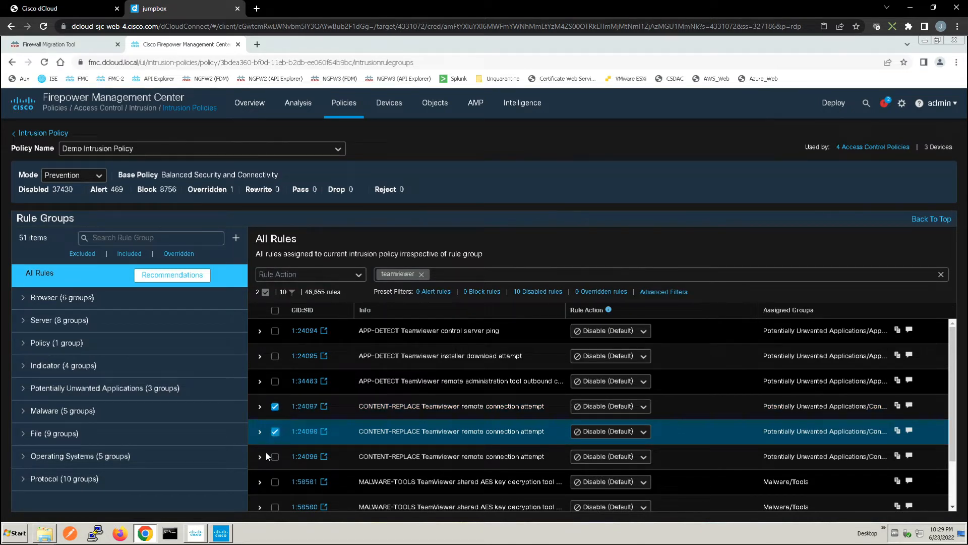
{"action": "left_click", "coordinate": [275, 456]}
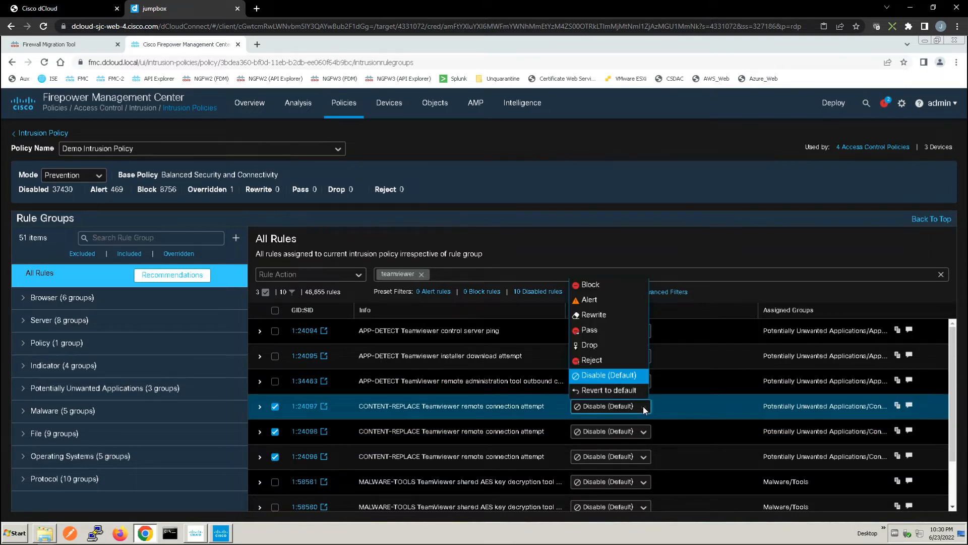
{"action": "left_click", "coordinate": [594, 315]}
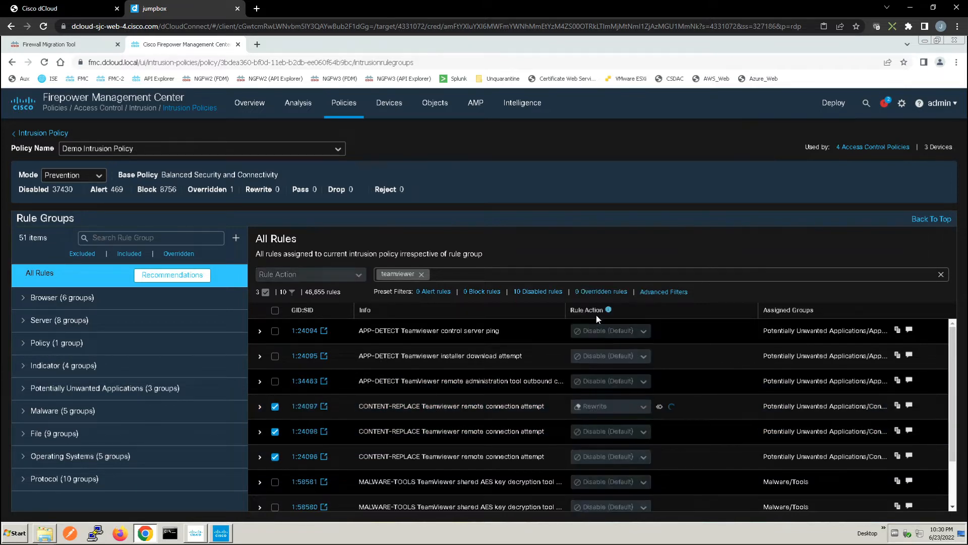
{"action": "left_click", "coordinate": [611, 431]}
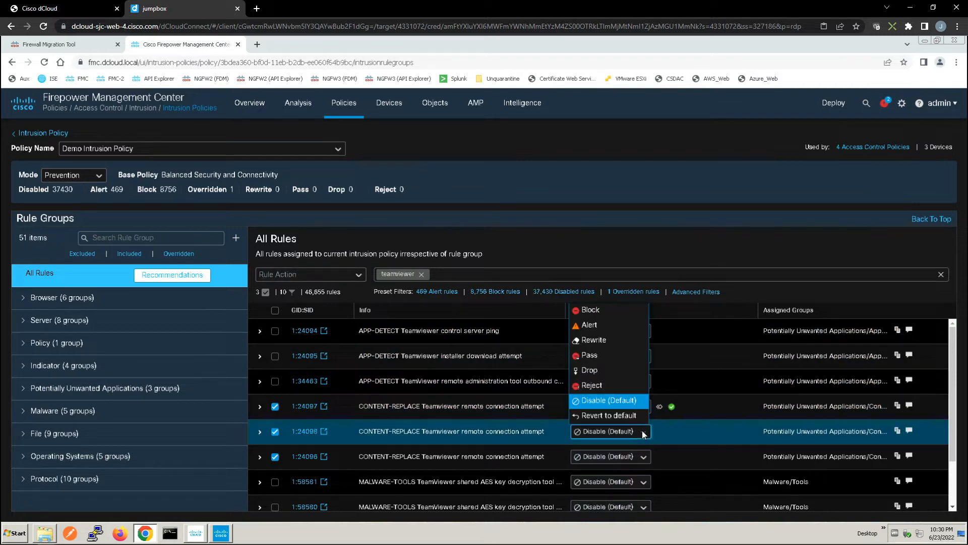
{"action": "left_click", "coordinate": [594, 340]}
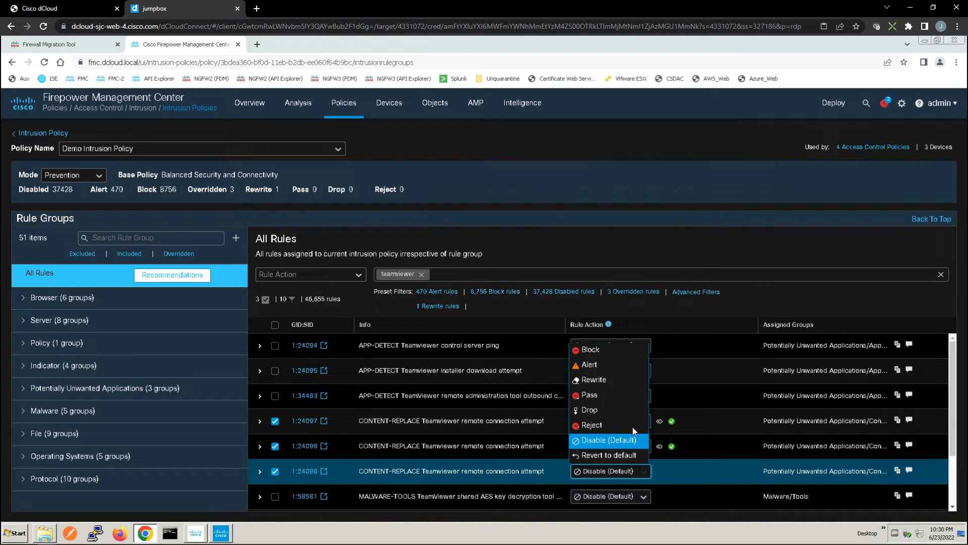
{"action": "left_click", "coordinate": [595, 379]}
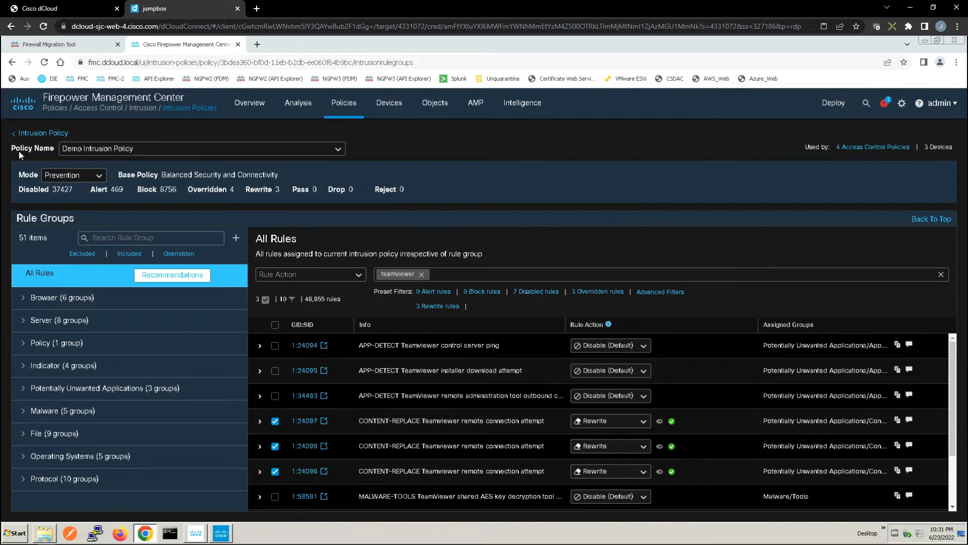
{"action": "mouse_move", "coordinate": [43, 133]}
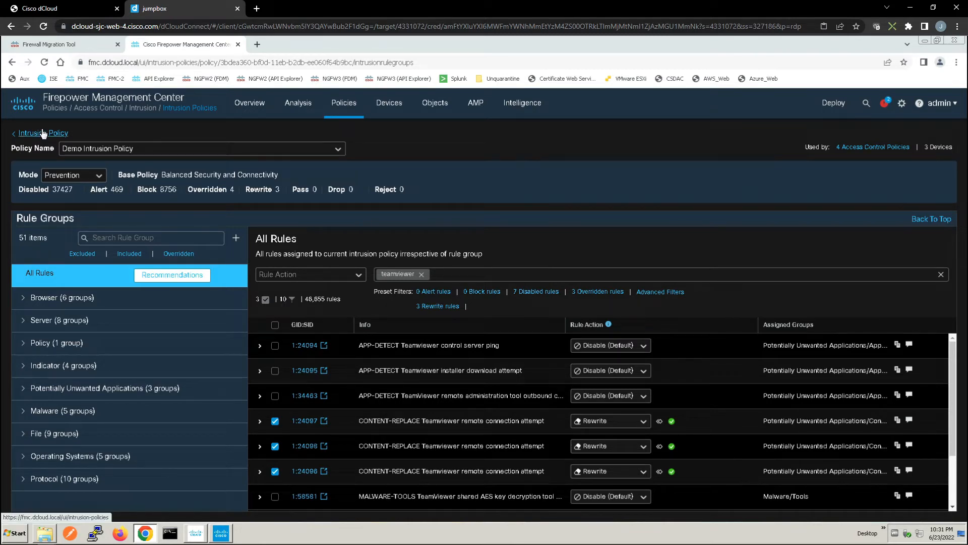
- Reopen Demo Intrusion Policy's Snort 3 rules and duplicate TeamViewer rule 1:24097
{"action": "left_click", "coordinate": [43, 133]}
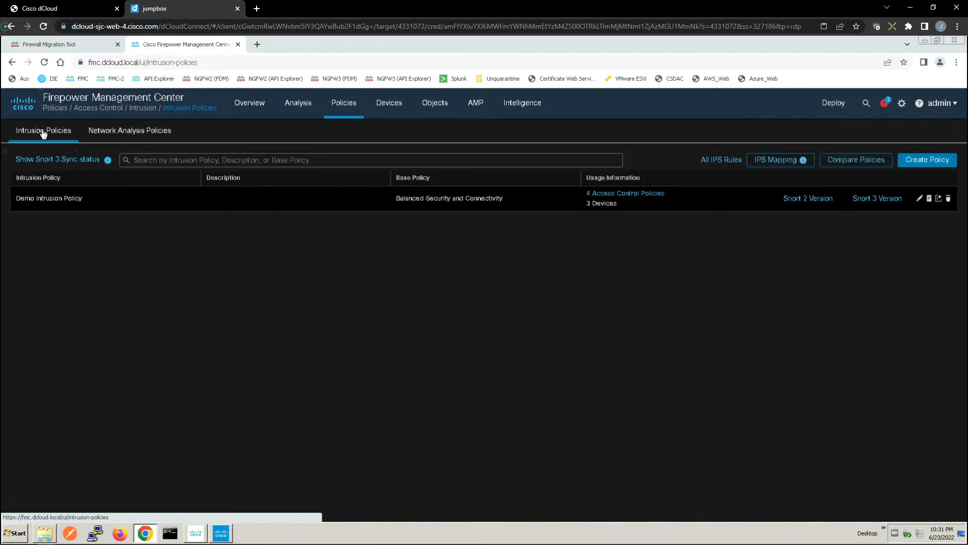
{"action": "left_click", "coordinate": [49, 198]}
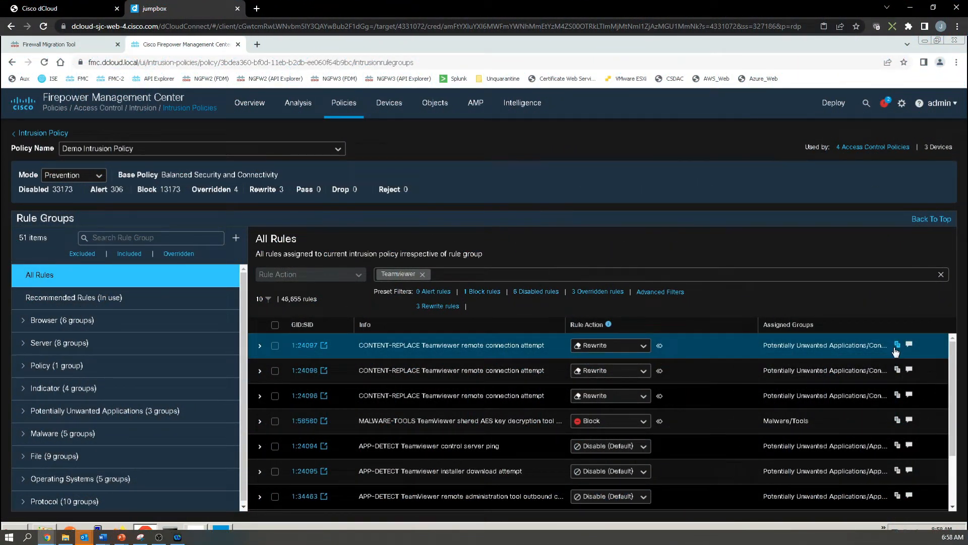
{"action": "mouse_move", "coordinate": [897, 345]}
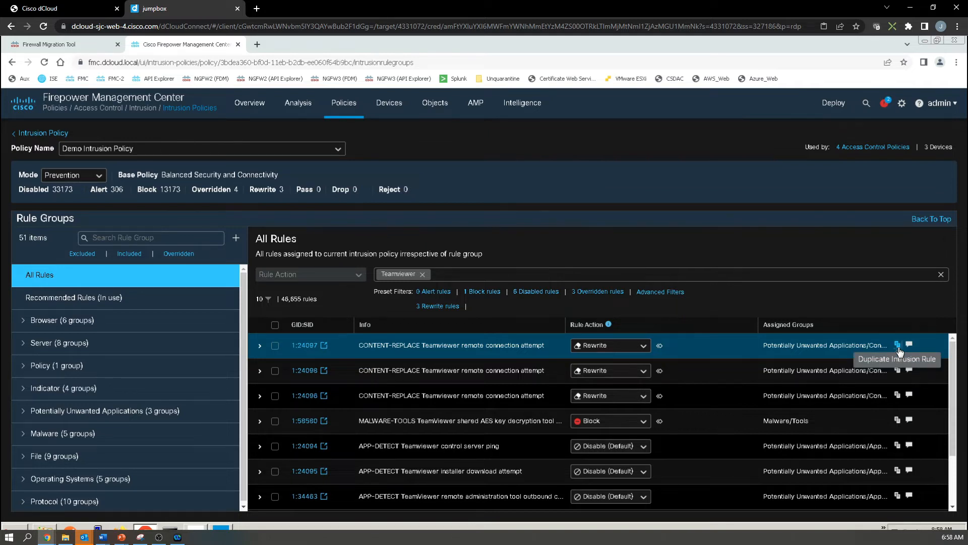
{"action": "left_click", "coordinate": [897, 345]}
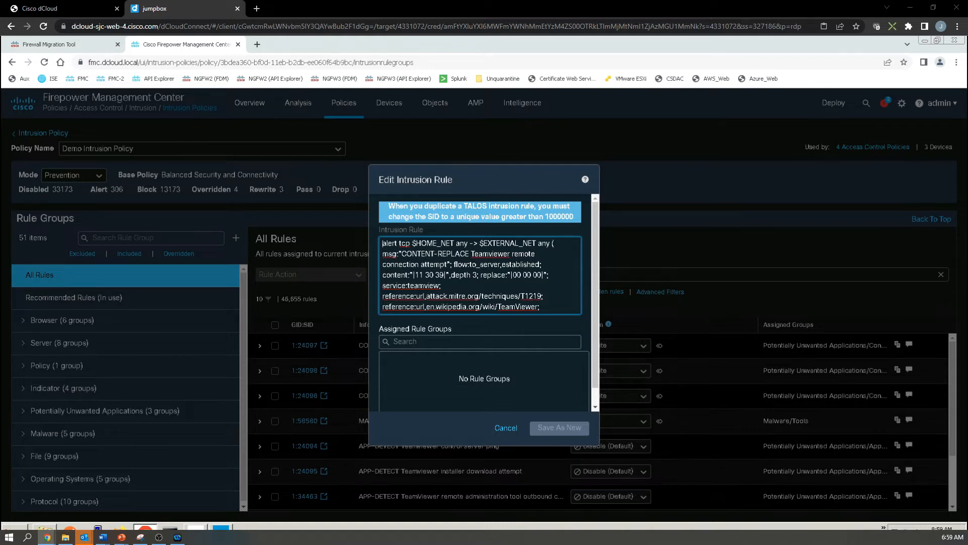
- Change the duplicate's action to pass, source to 10.1.1.45, and SID to 1000000
{"action": "double_click", "coordinate": [389, 243]}
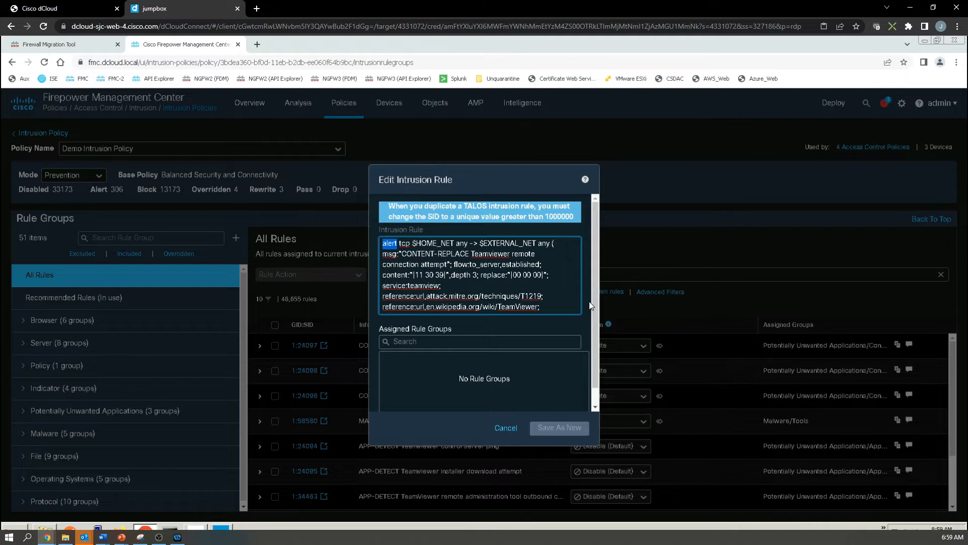
{"action": "type", "text": "pass"}
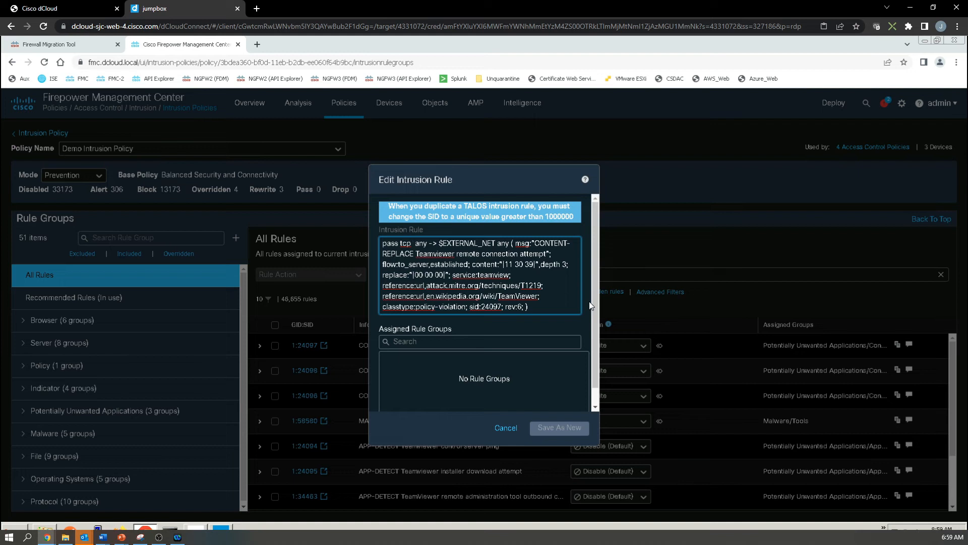
{"action": "type", "text": "10.1.1.45"}
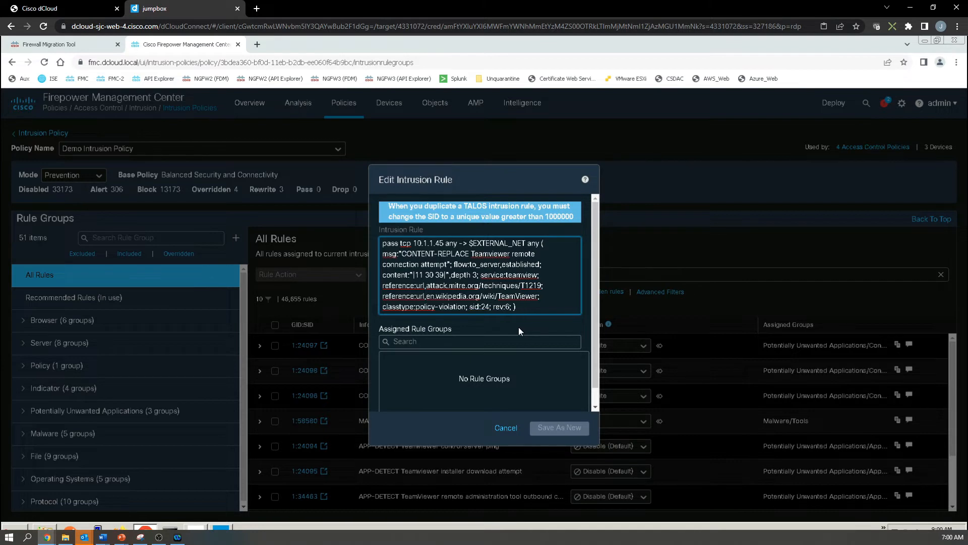
{"action": "type", "text": "1000000"}
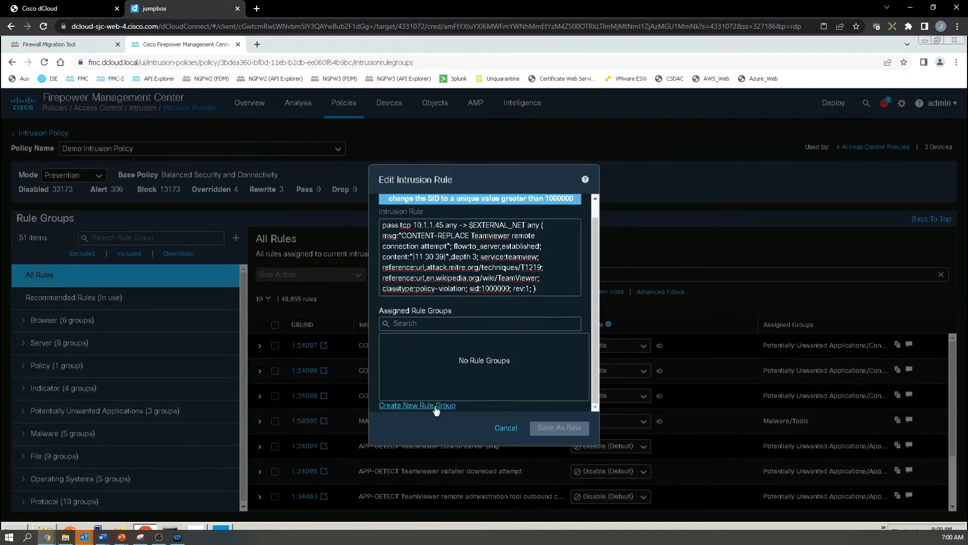
{"action": "left_click", "coordinate": [417, 405]}
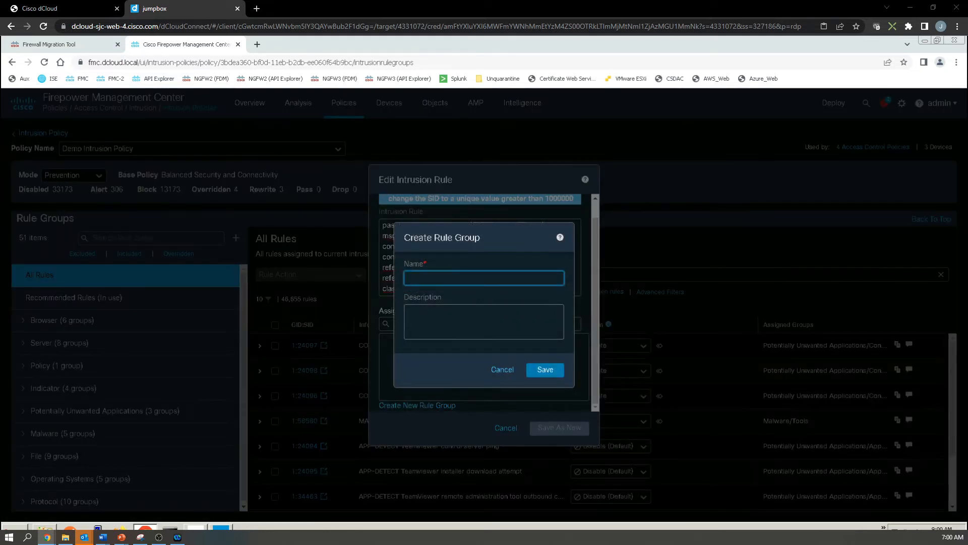
{"action": "mouse_move", "coordinate": [429, 283]}
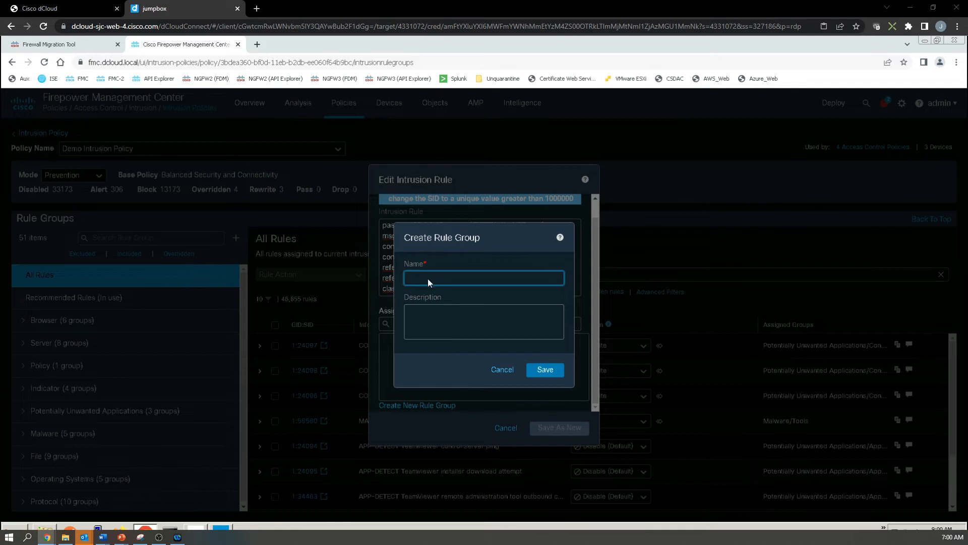
- Save the pass rule as new in a new 'Custom-Pass-Rules' rule group
{"action": "type", "text": "Cust"}
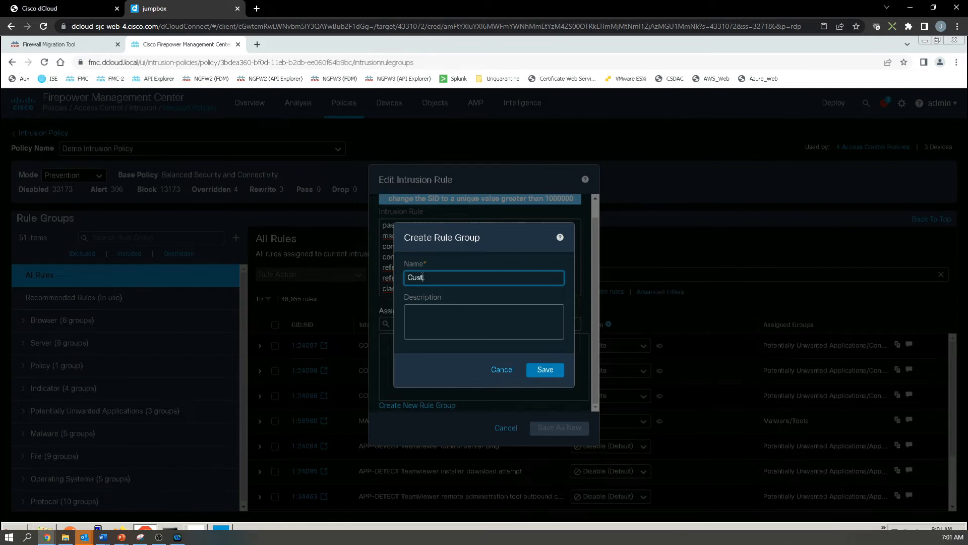
{"action": "type", "text": "Custom-Pass-Rules"}
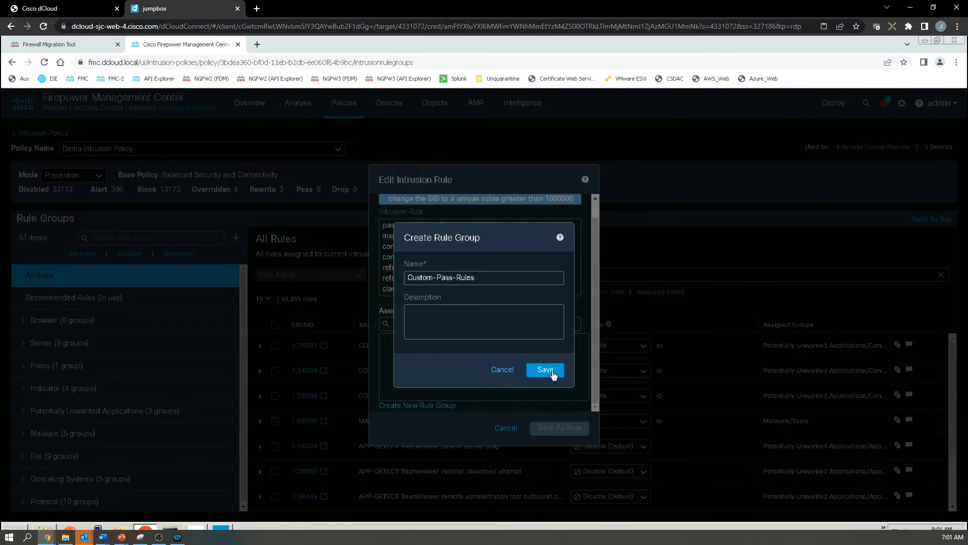
{"action": "left_click", "coordinate": [545, 370]}
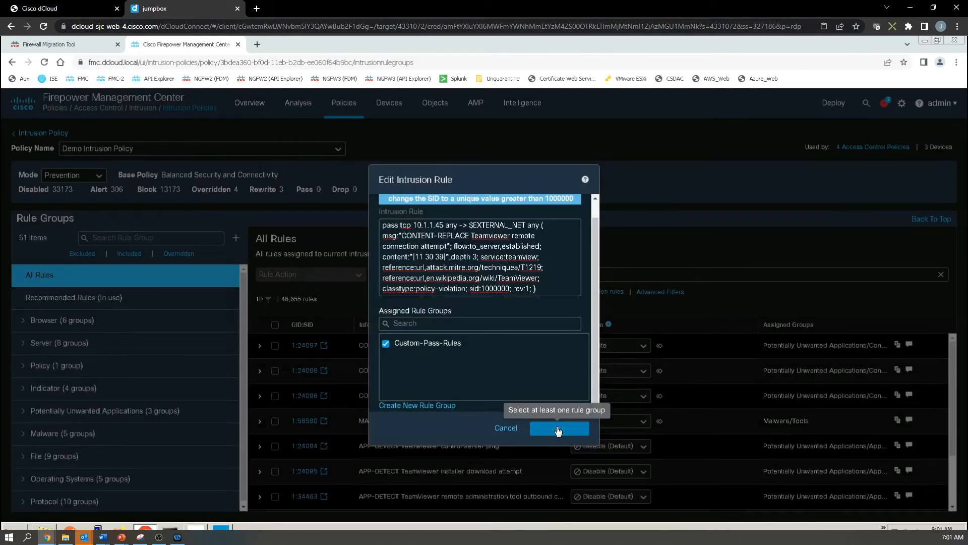
{"action": "left_click", "coordinate": [559, 428]}
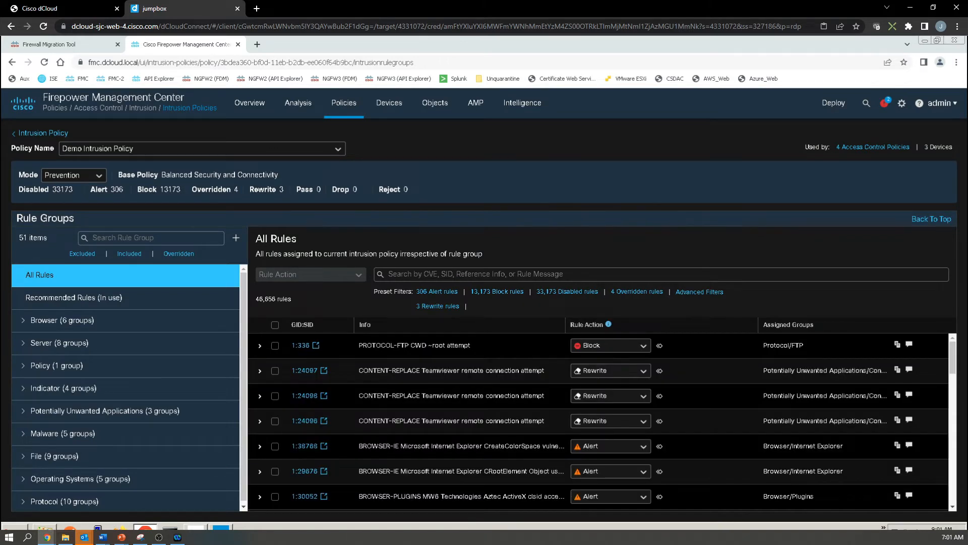
{"action": "mouse_move", "coordinate": [231, 248]}
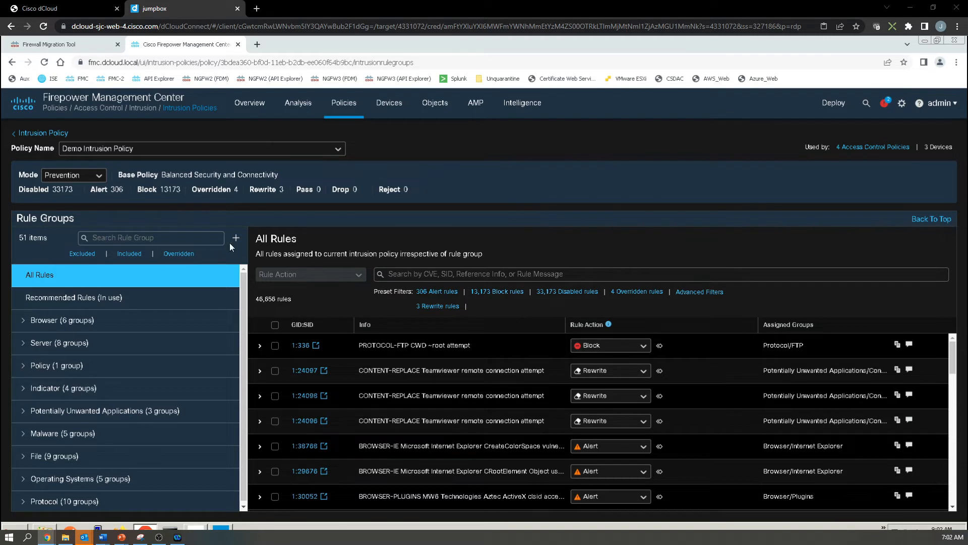
- Add the Custom-Pass-Rules local rule group to Demo Intrusion Policy
{"action": "left_click", "coordinate": [235, 238]}
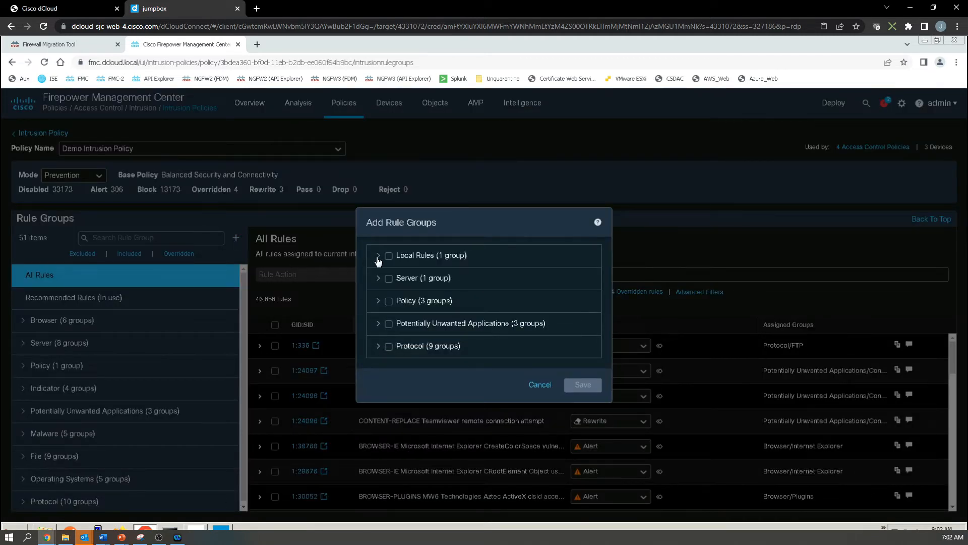
{"action": "left_click", "coordinate": [378, 256]}
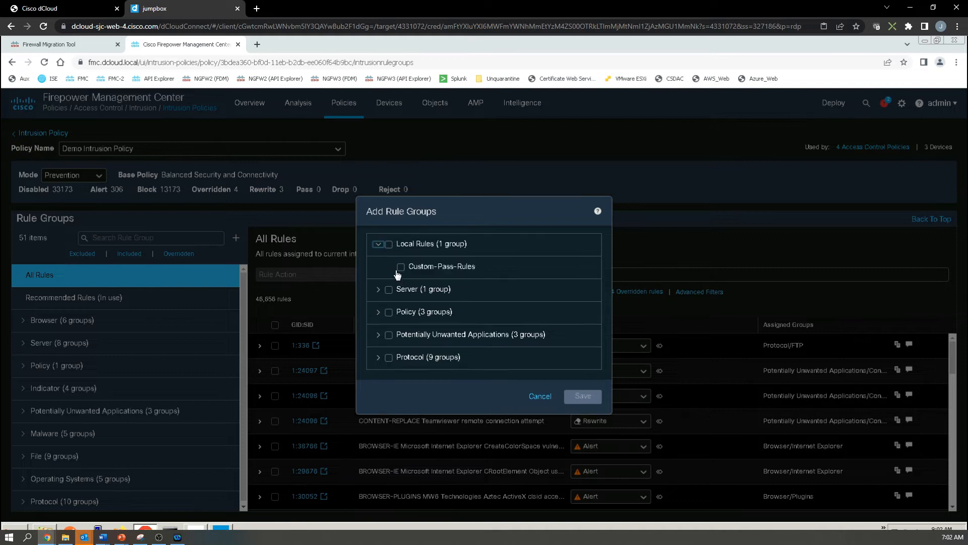
{"action": "left_click", "coordinate": [400, 267]}
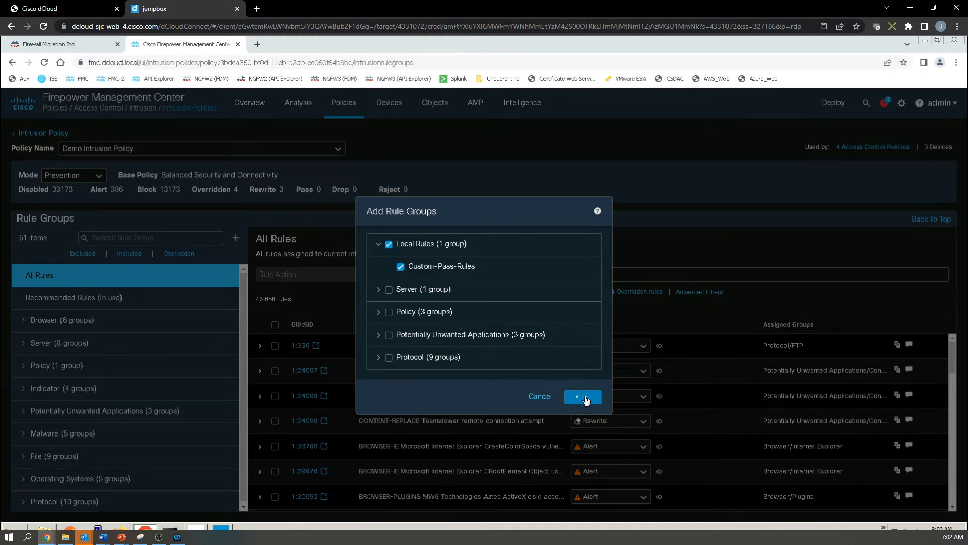
{"action": "left_click", "coordinate": [583, 396]}
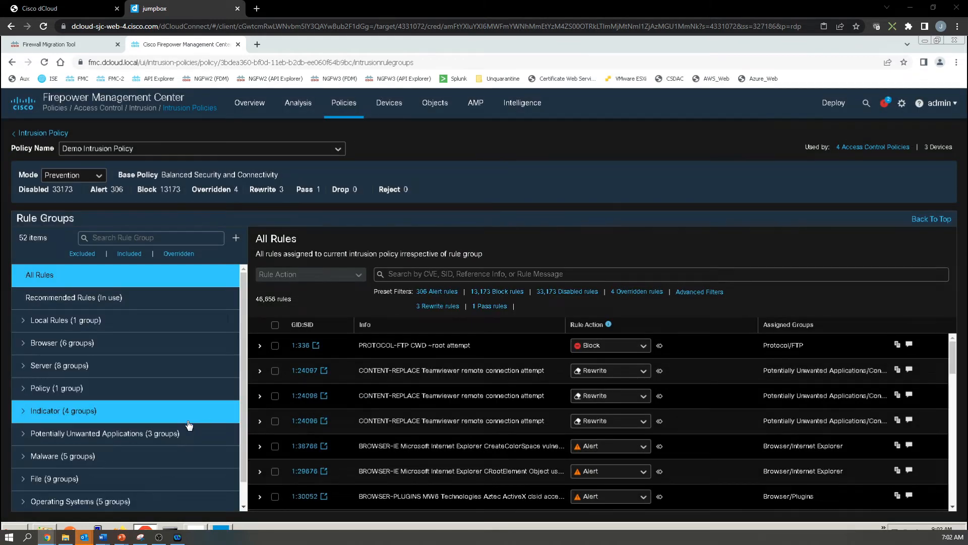
- View rule 2000:1000000 in Custom-Pass-Rules, then return to the Intrusion Policies list
{"action": "left_click", "coordinate": [24, 320]}
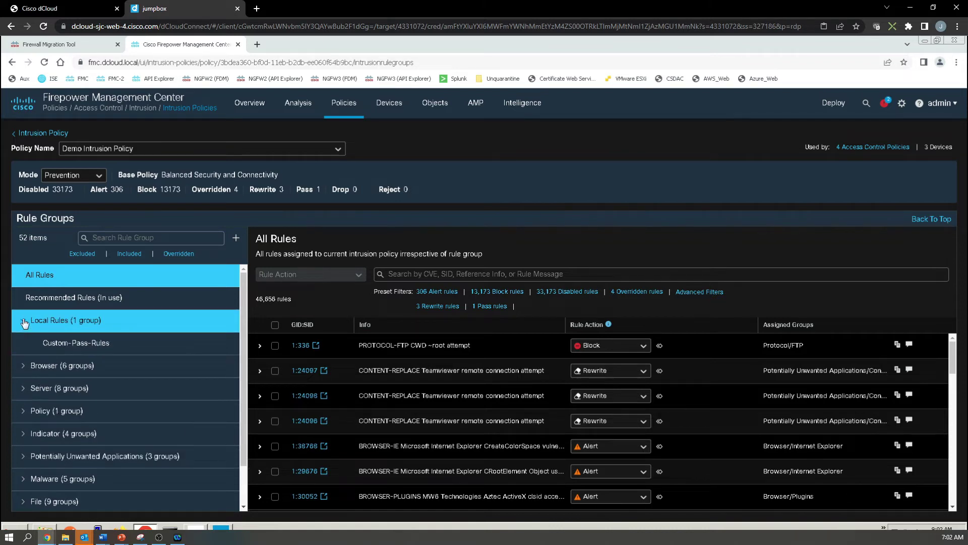
{"action": "left_click", "coordinate": [75, 343]}
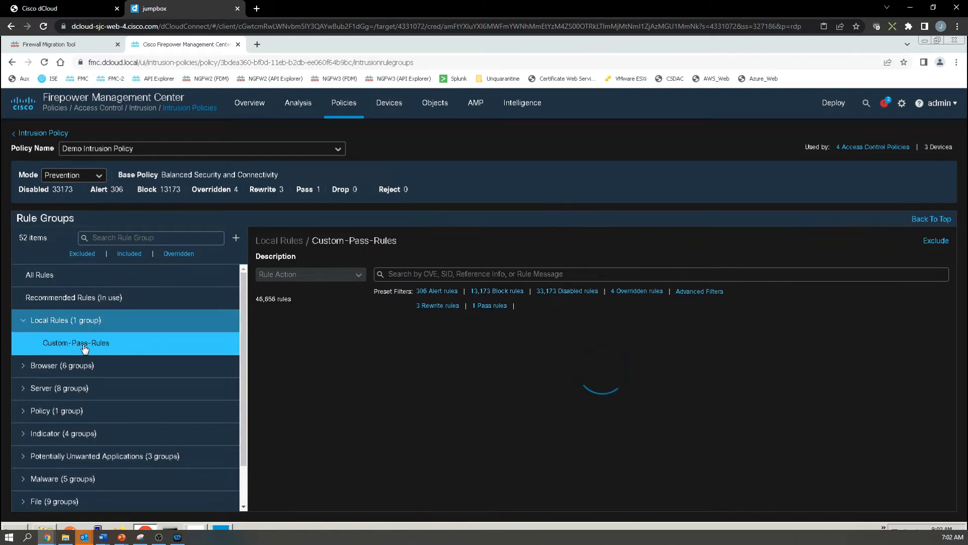
{"action": "left_click", "coordinate": [76, 342]}
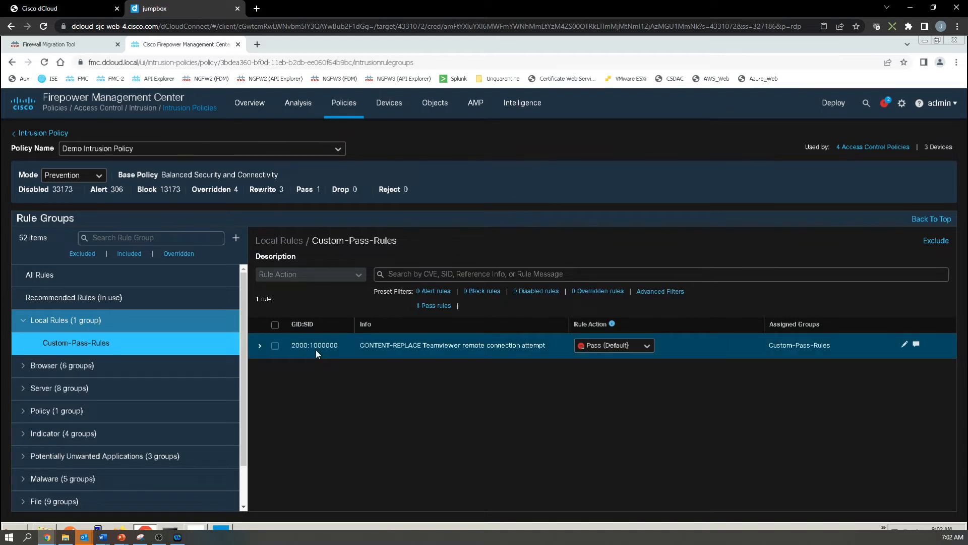
{"action": "mouse_move", "coordinate": [443, 354]}
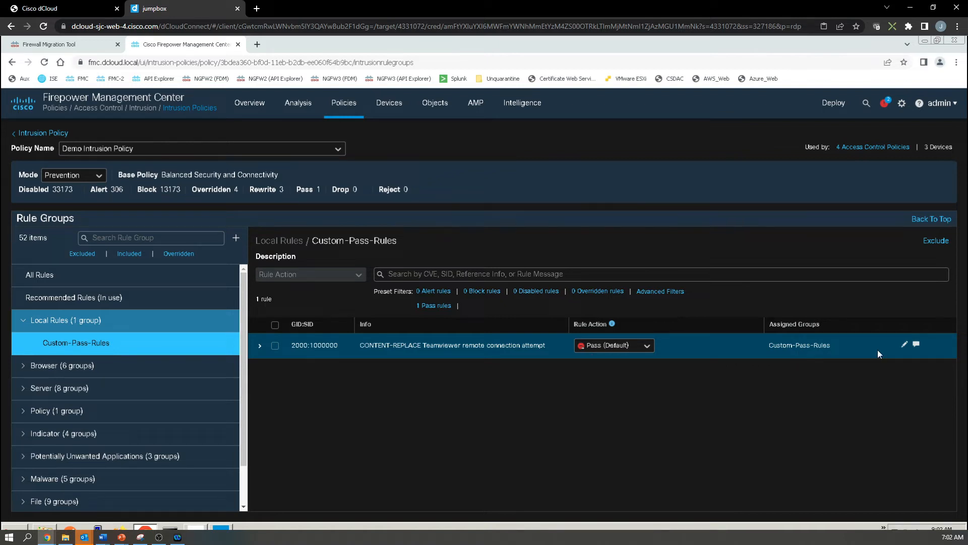
{"action": "left_click", "coordinate": [42, 133]}
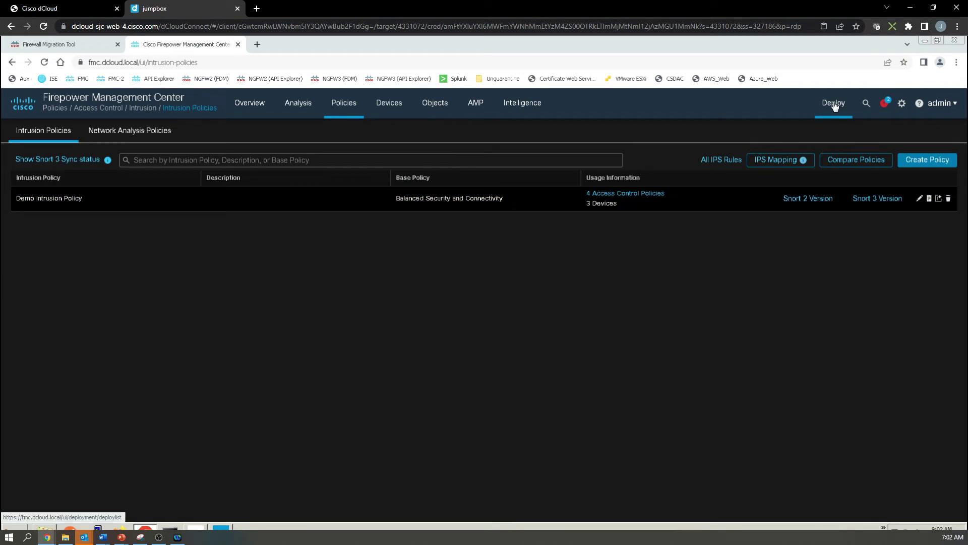
- Deploy the pending policy changes to all three devices and confirm
{"action": "left_click", "coordinate": [834, 103]}
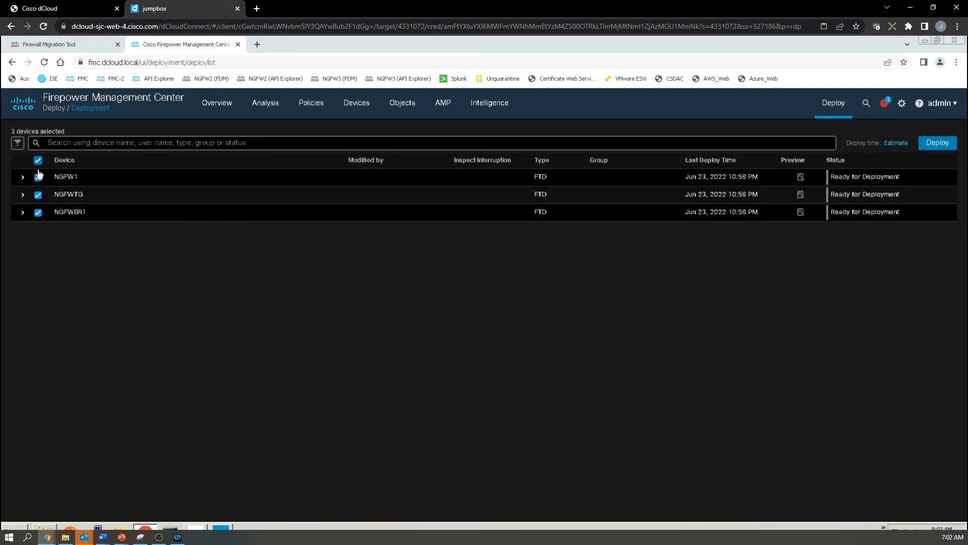
{"action": "left_click", "coordinate": [937, 142]}
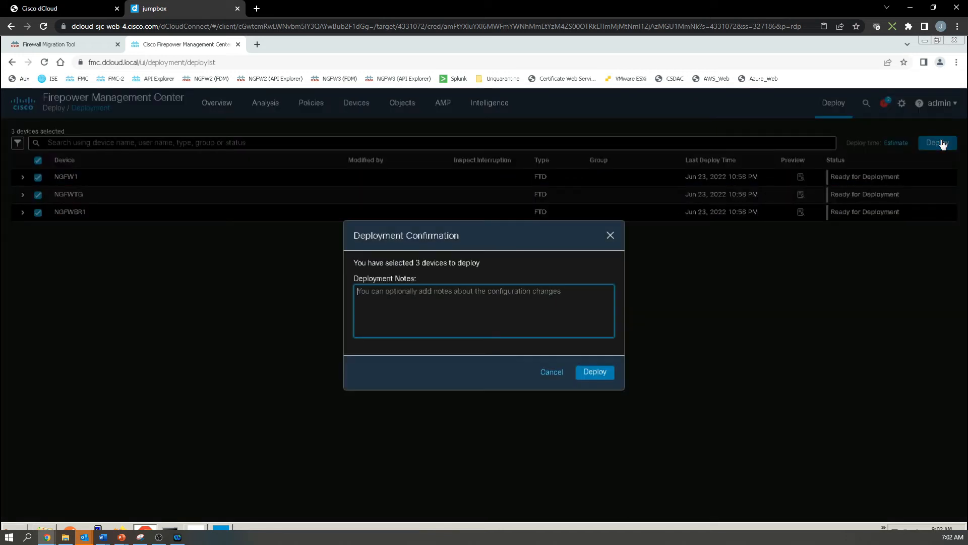
{"action": "left_click", "coordinate": [594, 373]}
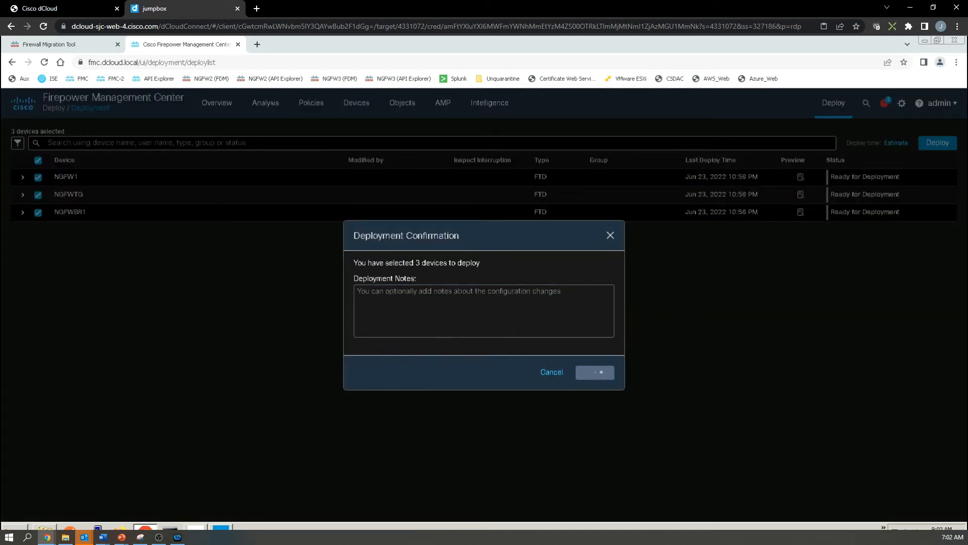
{"action": "left_click", "coordinate": [595, 372]}
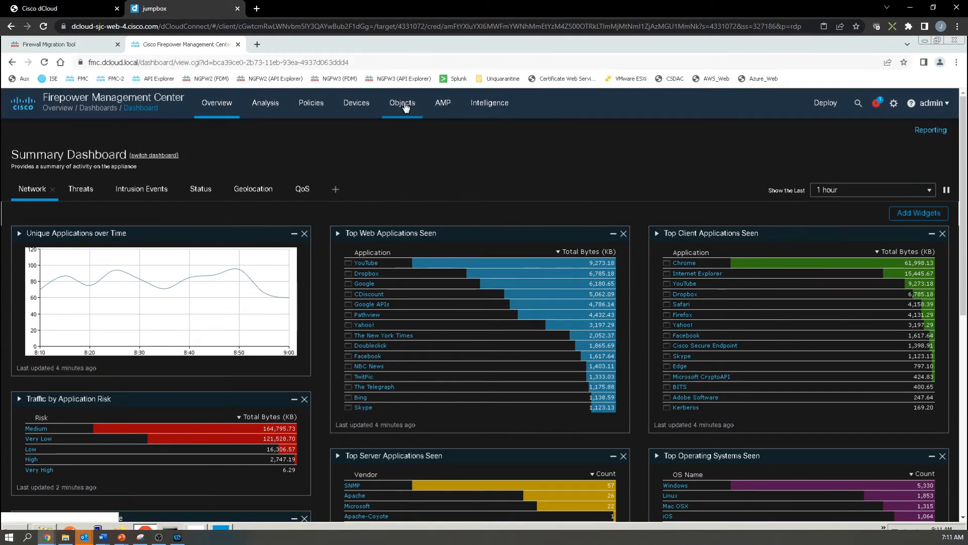
- Edit the TeamViewer pass rule in Snort 3 Local Rules > Custom-Pass-Rules
{"action": "left_click", "coordinate": [402, 103]}
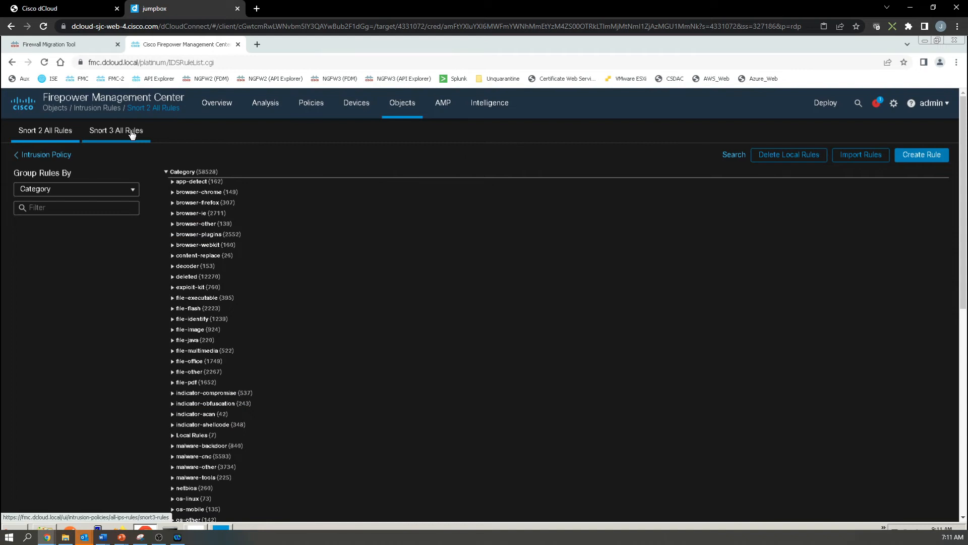
{"action": "left_click", "coordinate": [116, 130]}
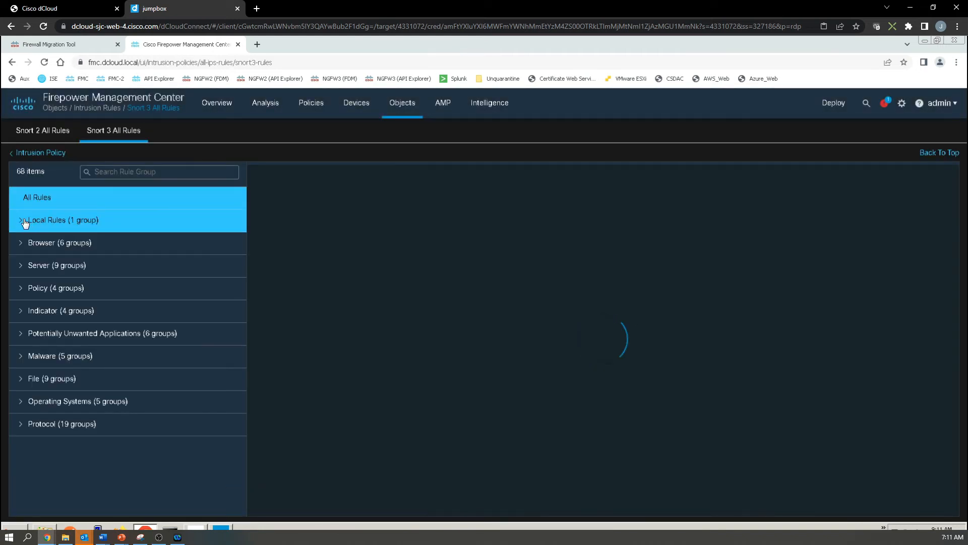
{"action": "left_click", "coordinate": [21, 220]}
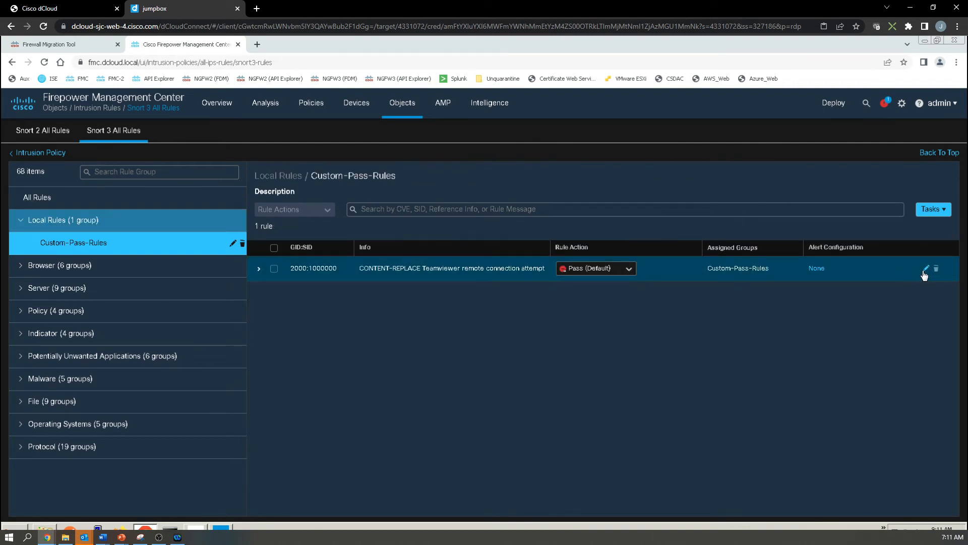
{"action": "left_click", "coordinate": [926, 269]}
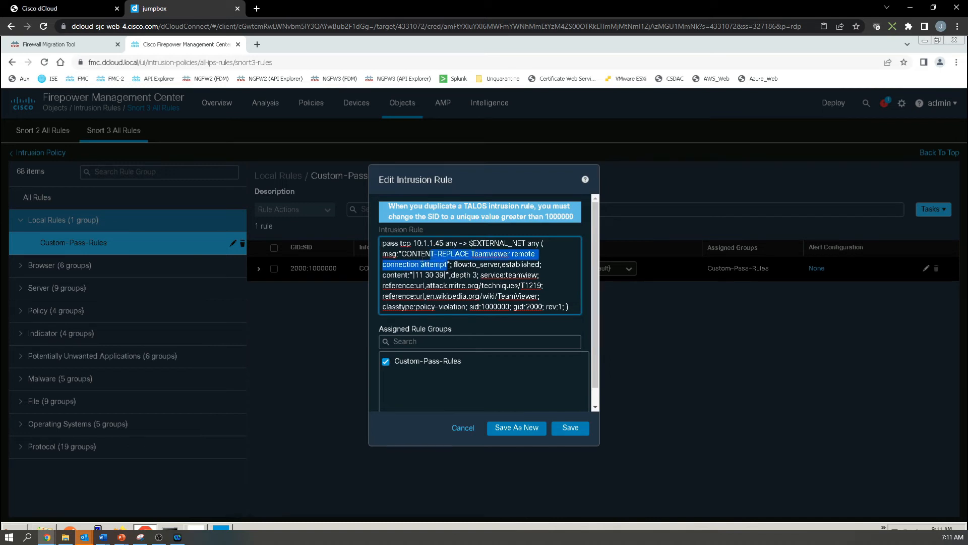
- Set msg to 'Allow Bob to use Teamviewer', add a June 24 2022 remark, rev 2, and save
{"action": "type", "text": "C"}
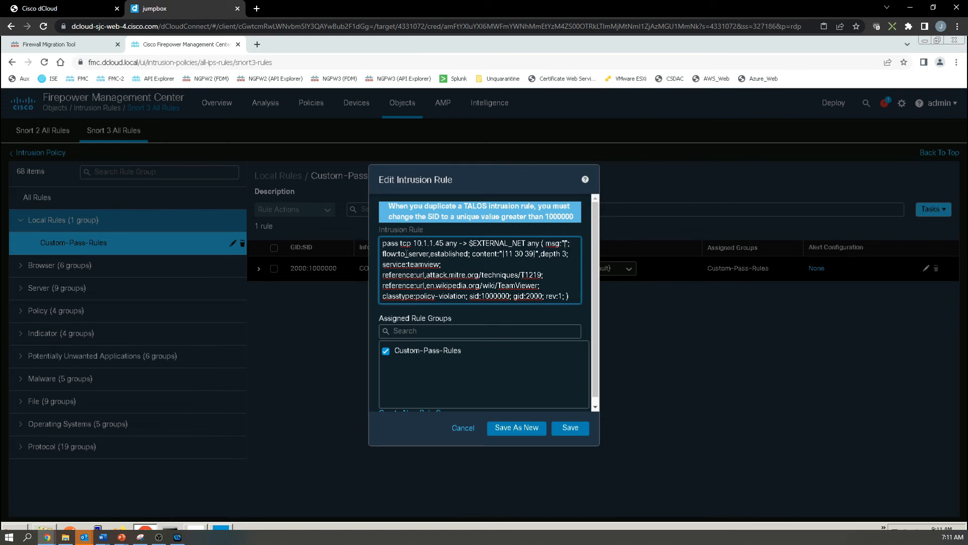
{"action": "type", "text": "Allow Bob to use Teamviewer\"; rem"}
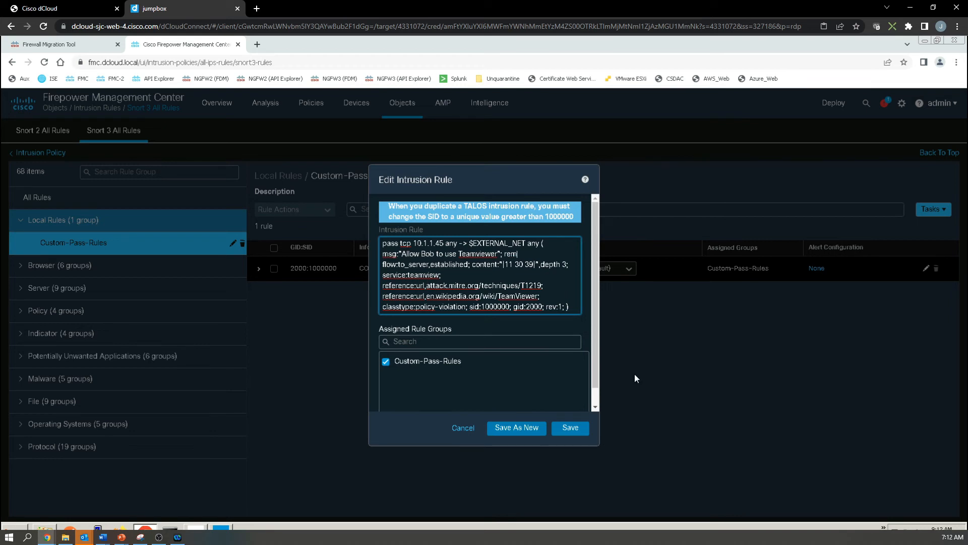
{"action": "type", "text": "Rule added"}
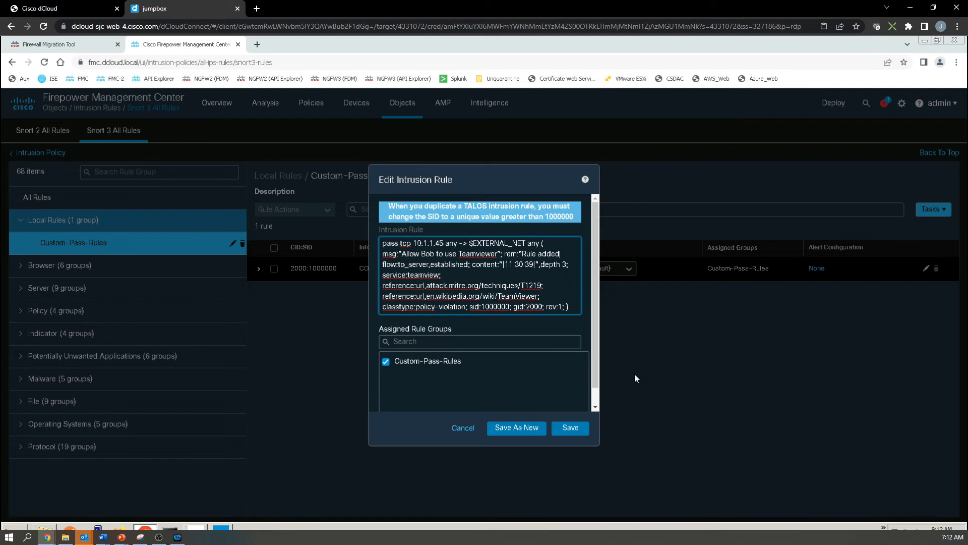
{"action": "type", "text": "June 24"}
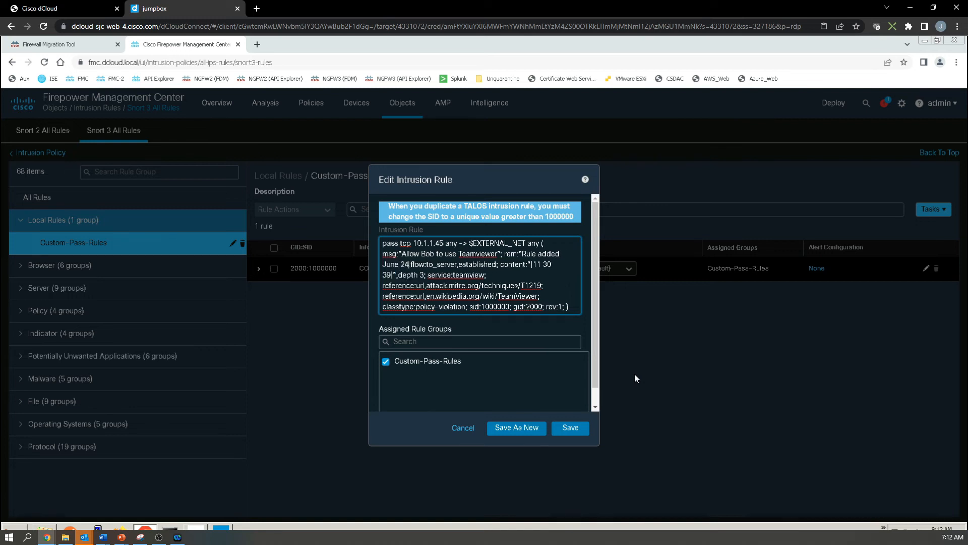
{"action": "type", "text": "2022"}
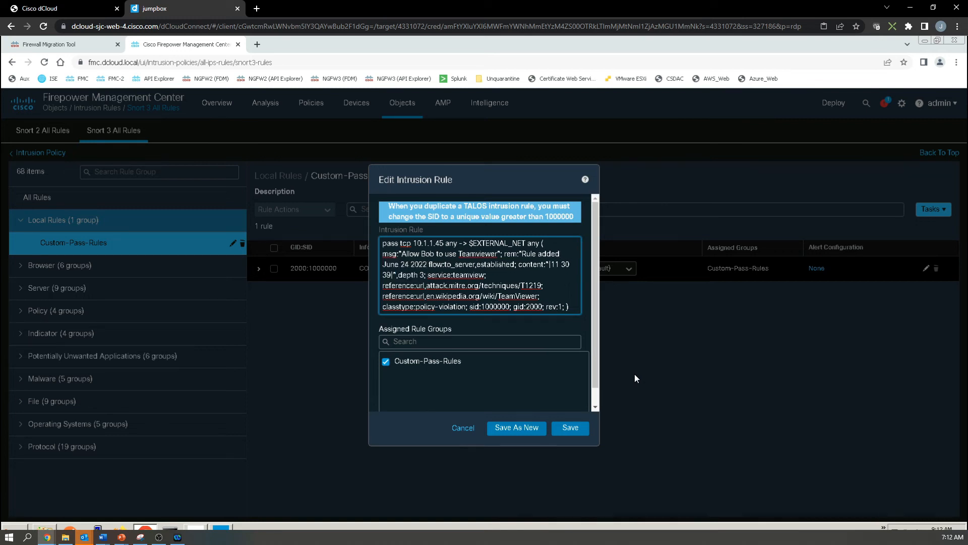
{"action": "type", "text": "for Bob Thomas"}
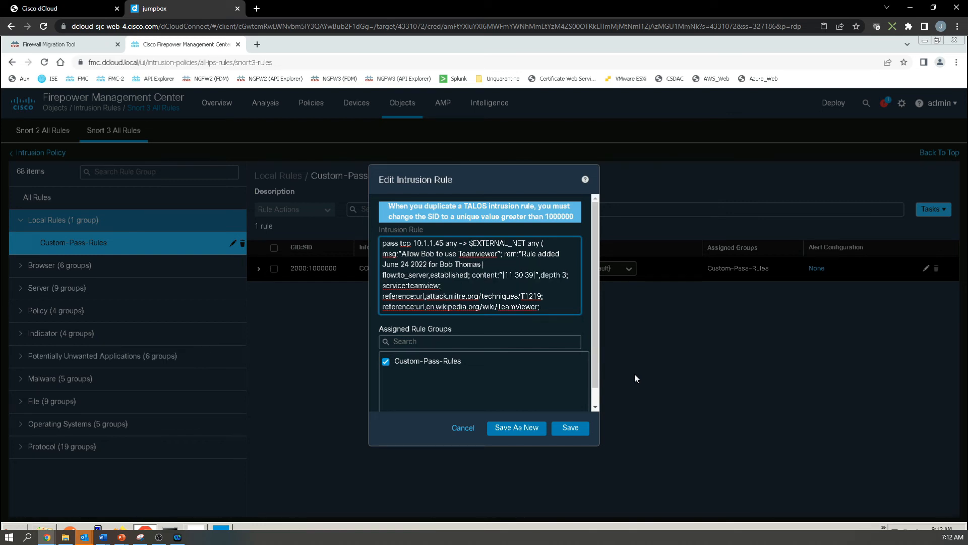
{"action": "type", "text": "Teamviewer access.\";"}
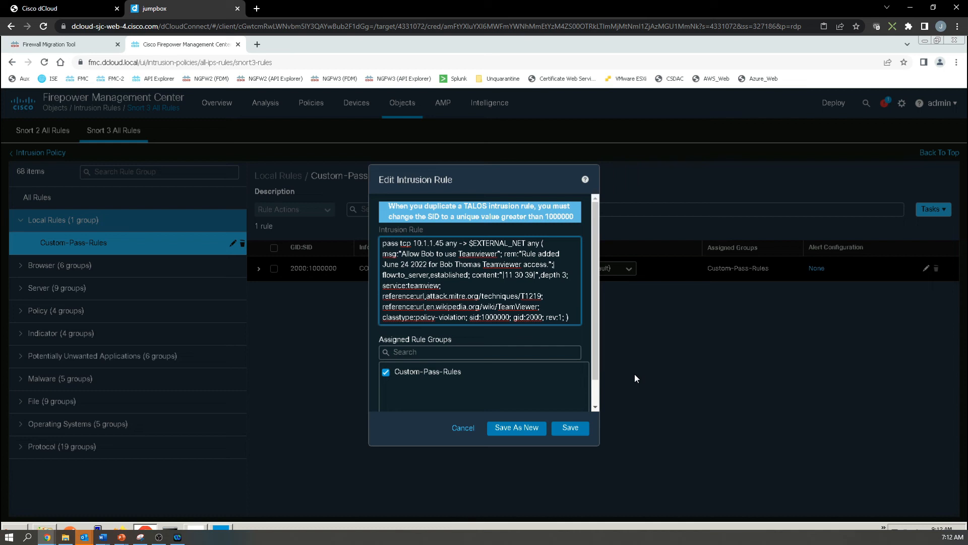
{"action": "mouse_move", "coordinate": [564, 340]}
{"action": "type", "text": "2"}
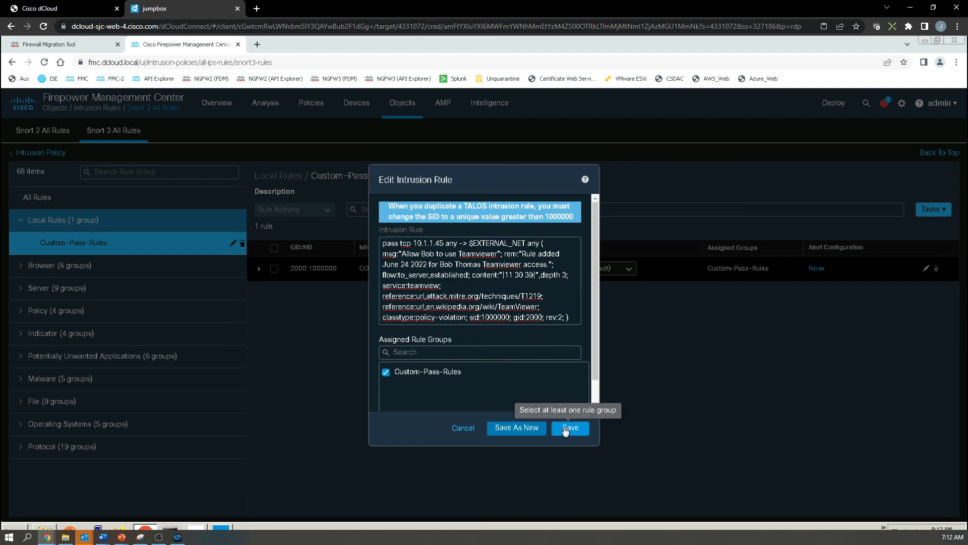
{"action": "left_click", "coordinate": [569, 429]}
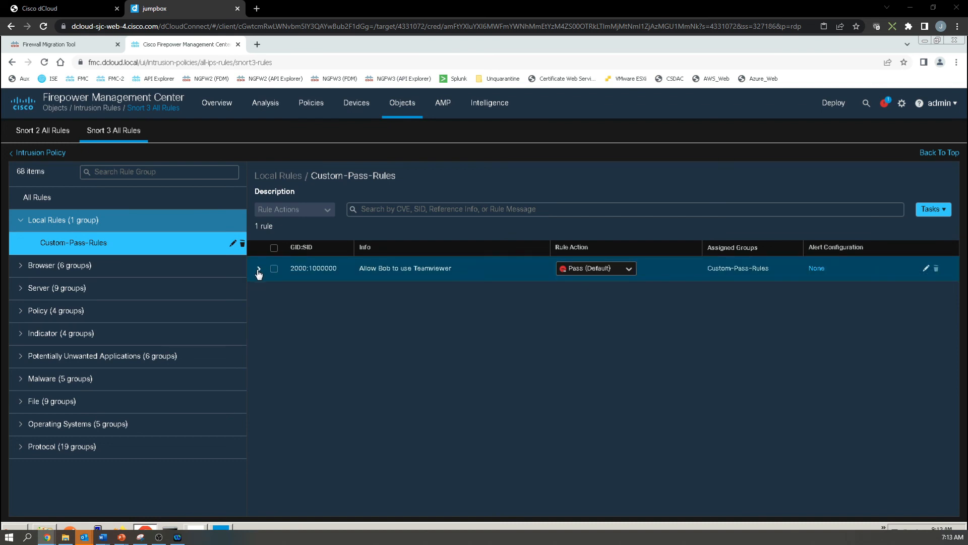
- Expand the TeamViewer rule row to show its full text with the remark and rev:2
{"action": "left_click", "coordinate": [258, 269]}
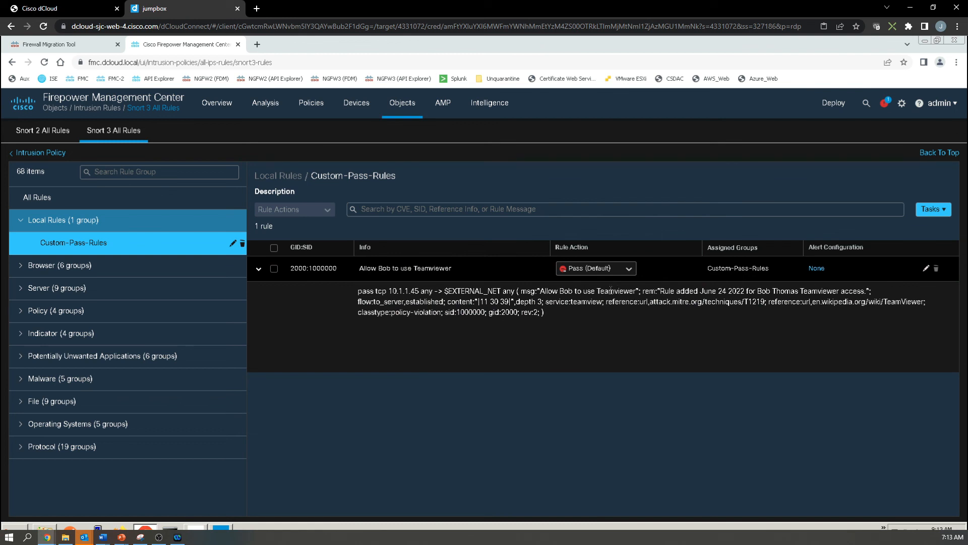
{"action": "mouse_move", "coordinate": [522, 408]}
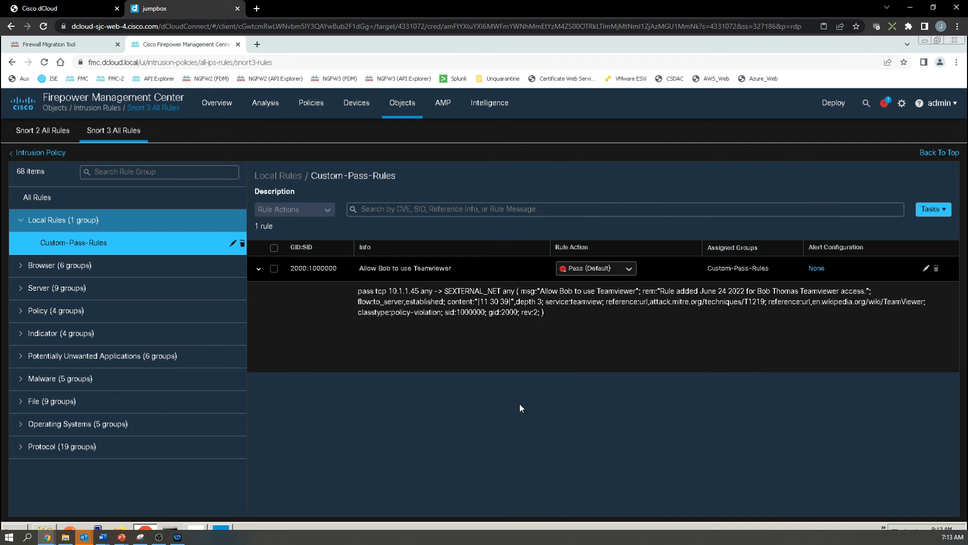
{"action": "mouse_move", "coordinate": [25, 146]}
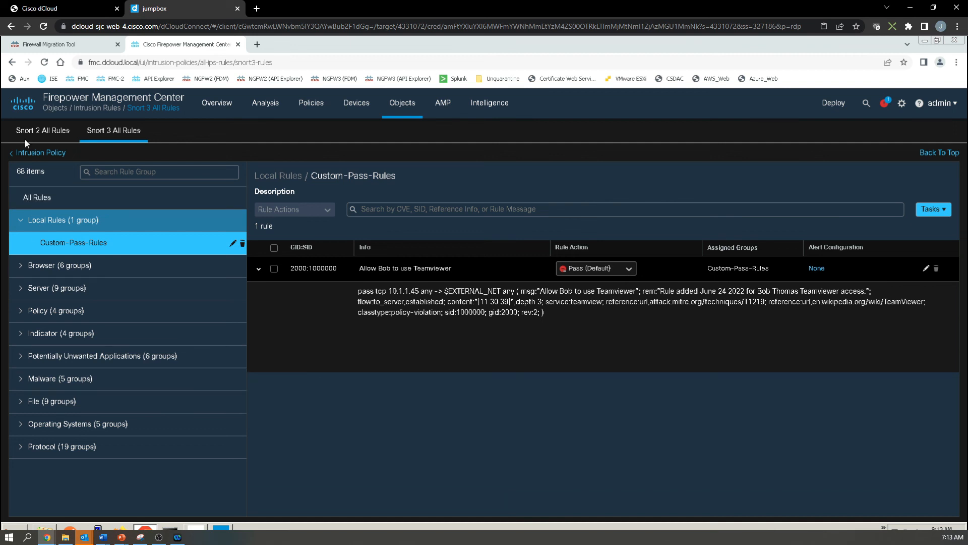
- Select NGFWTG, NGFWBR1 and NGFW1 on the Deployment page and start deploying
{"action": "left_click", "coordinate": [40, 153]}
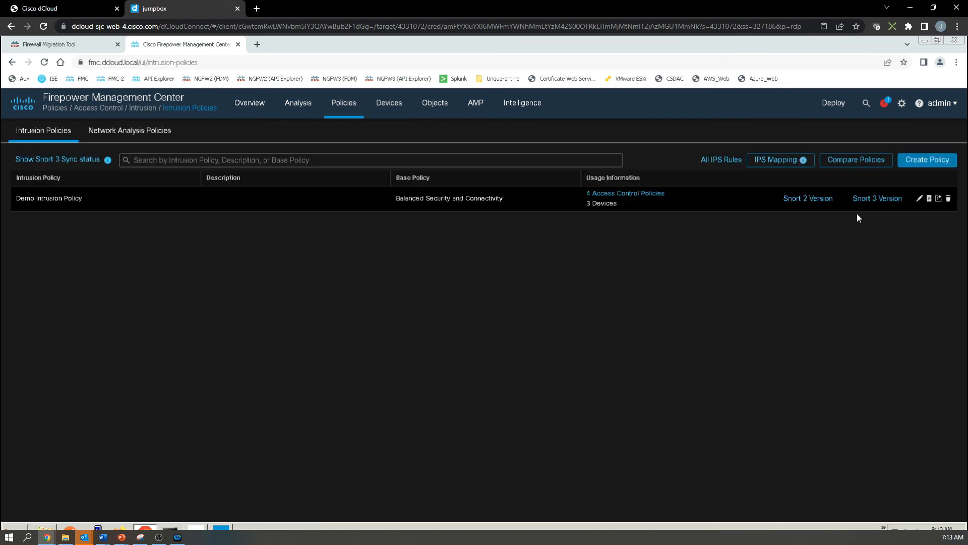
{"action": "left_click", "coordinate": [833, 102]}
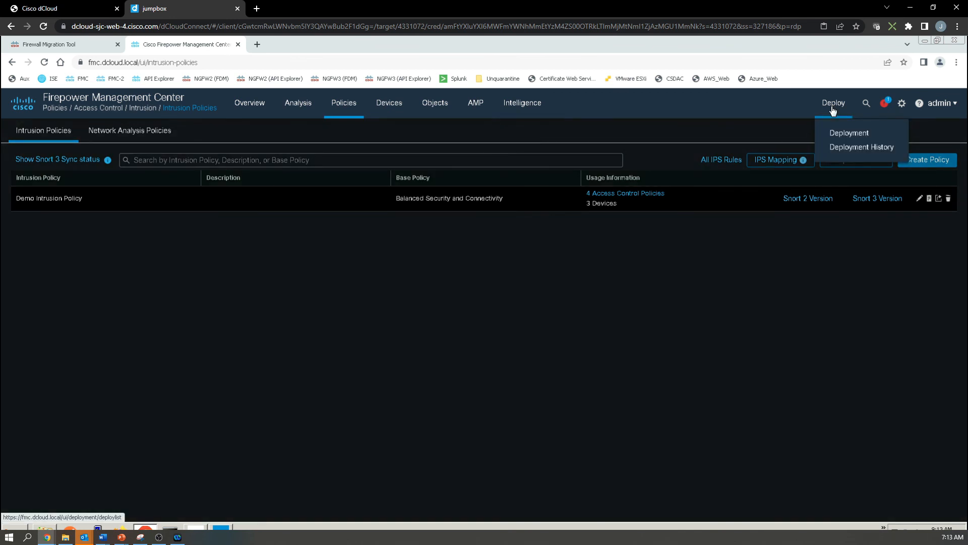
{"action": "left_click", "coordinate": [849, 133]}
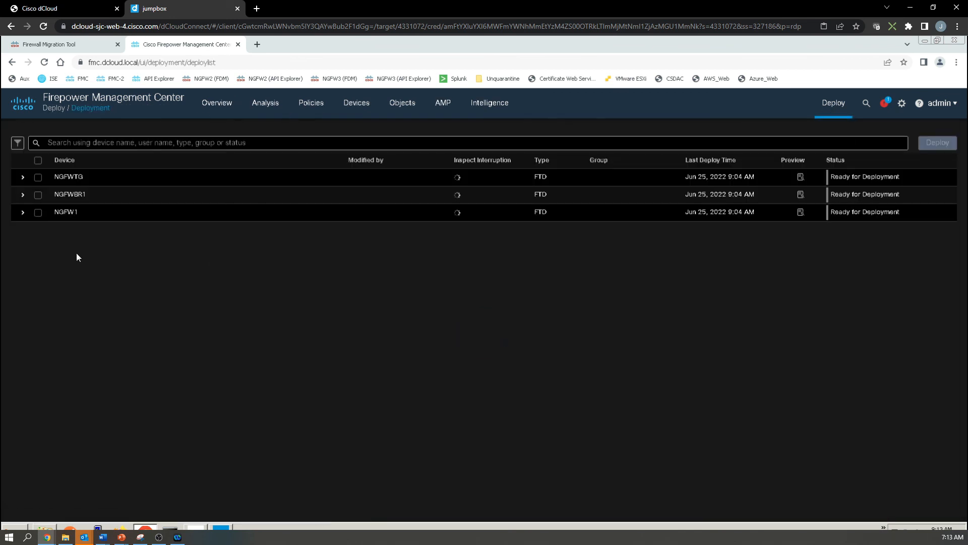
{"action": "left_click", "coordinate": [38, 160]}
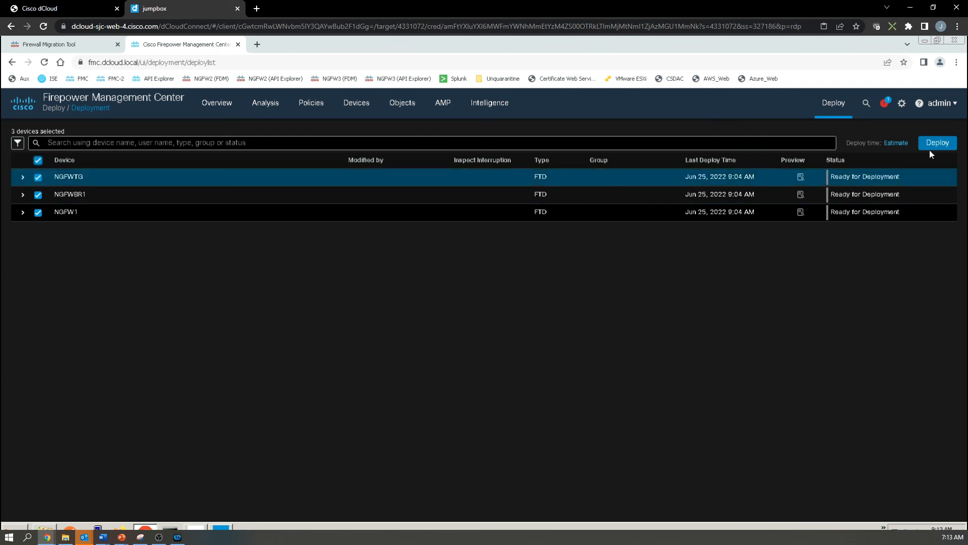
{"action": "left_click", "coordinate": [938, 143]}
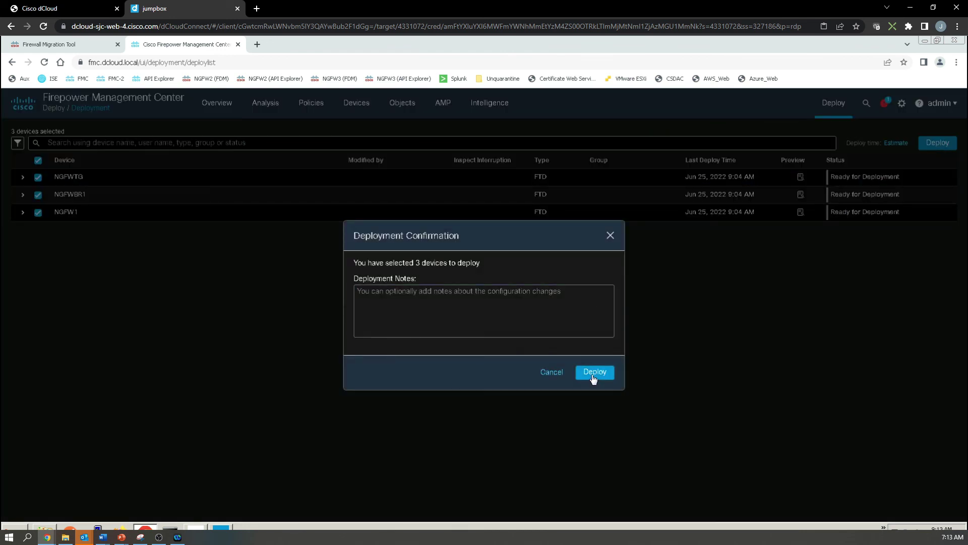